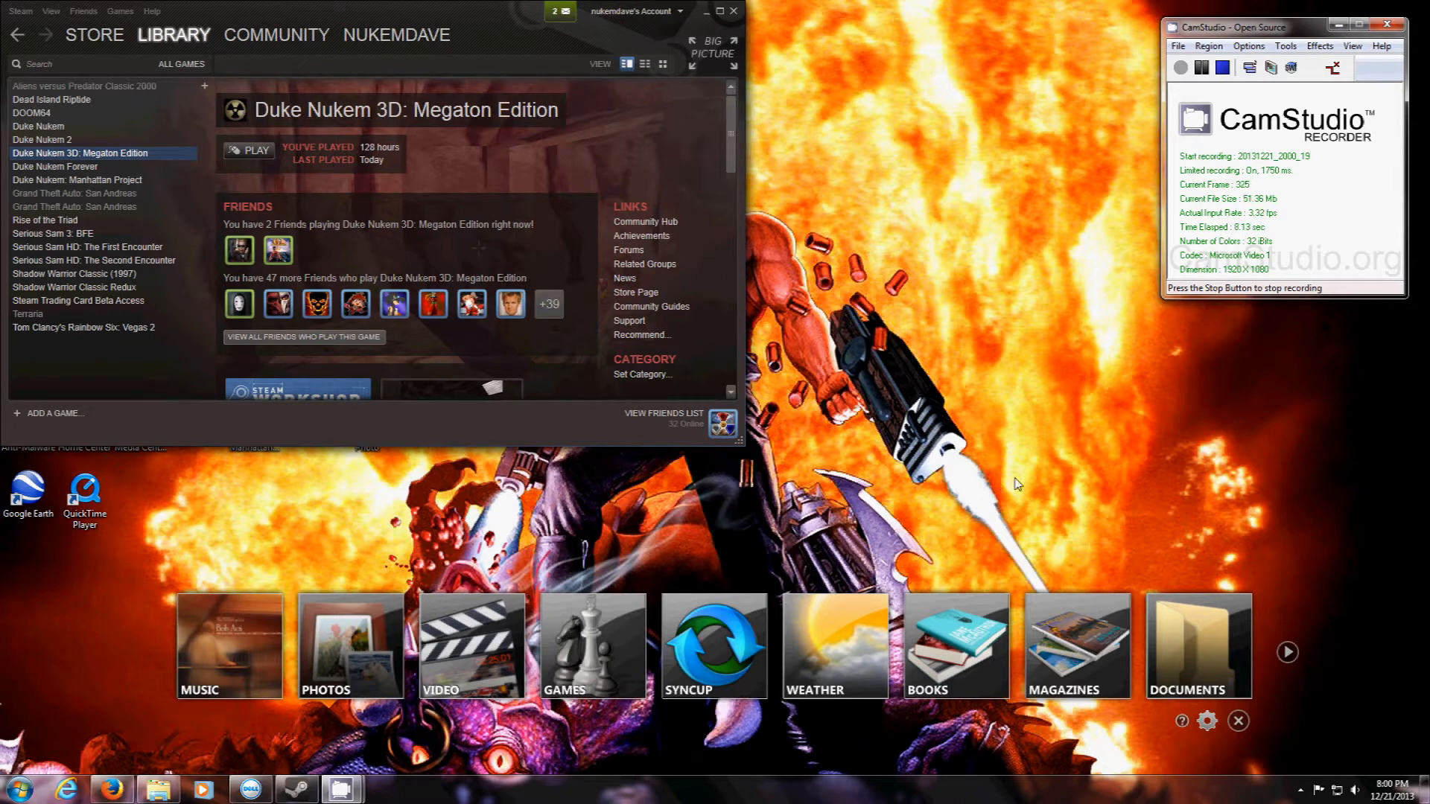
{"action": "mouse_move", "coordinate": [946, 465]}
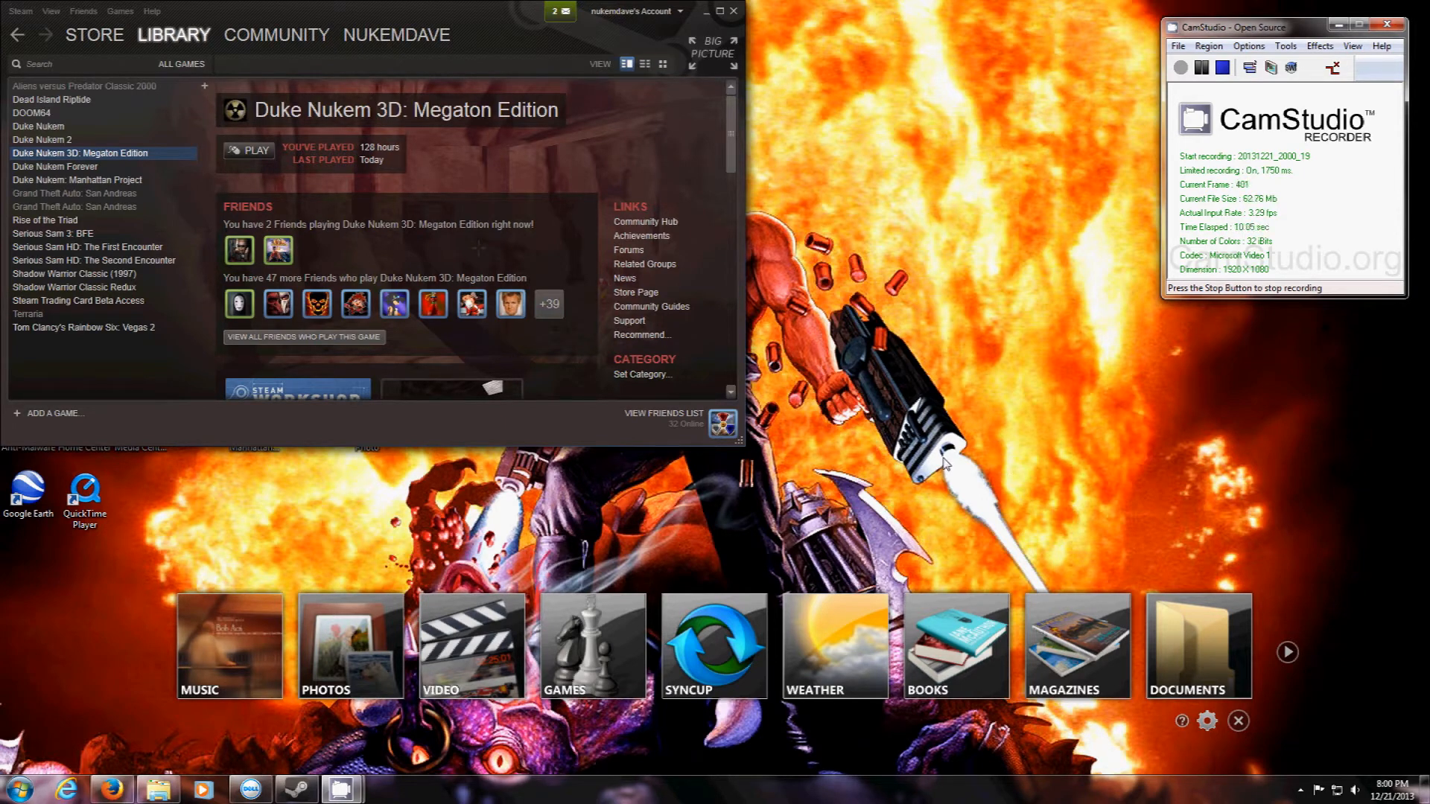
Step: View Steam's Workshop home, its About Workshop page and the Workshop Legal Agreement
{"action": "left_click", "coordinate": [275, 35]}
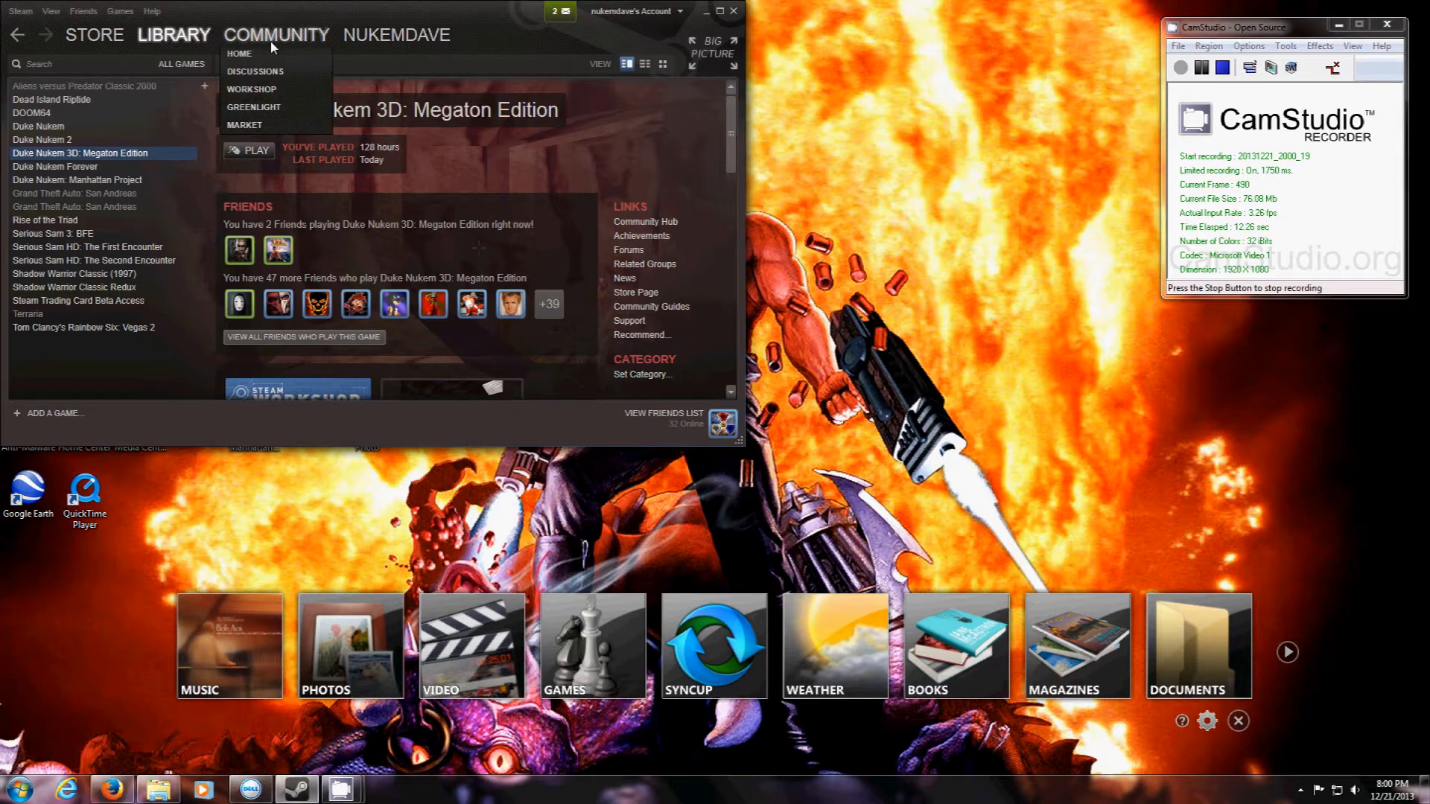
{"action": "left_click", "coordinate": [251, 90]}
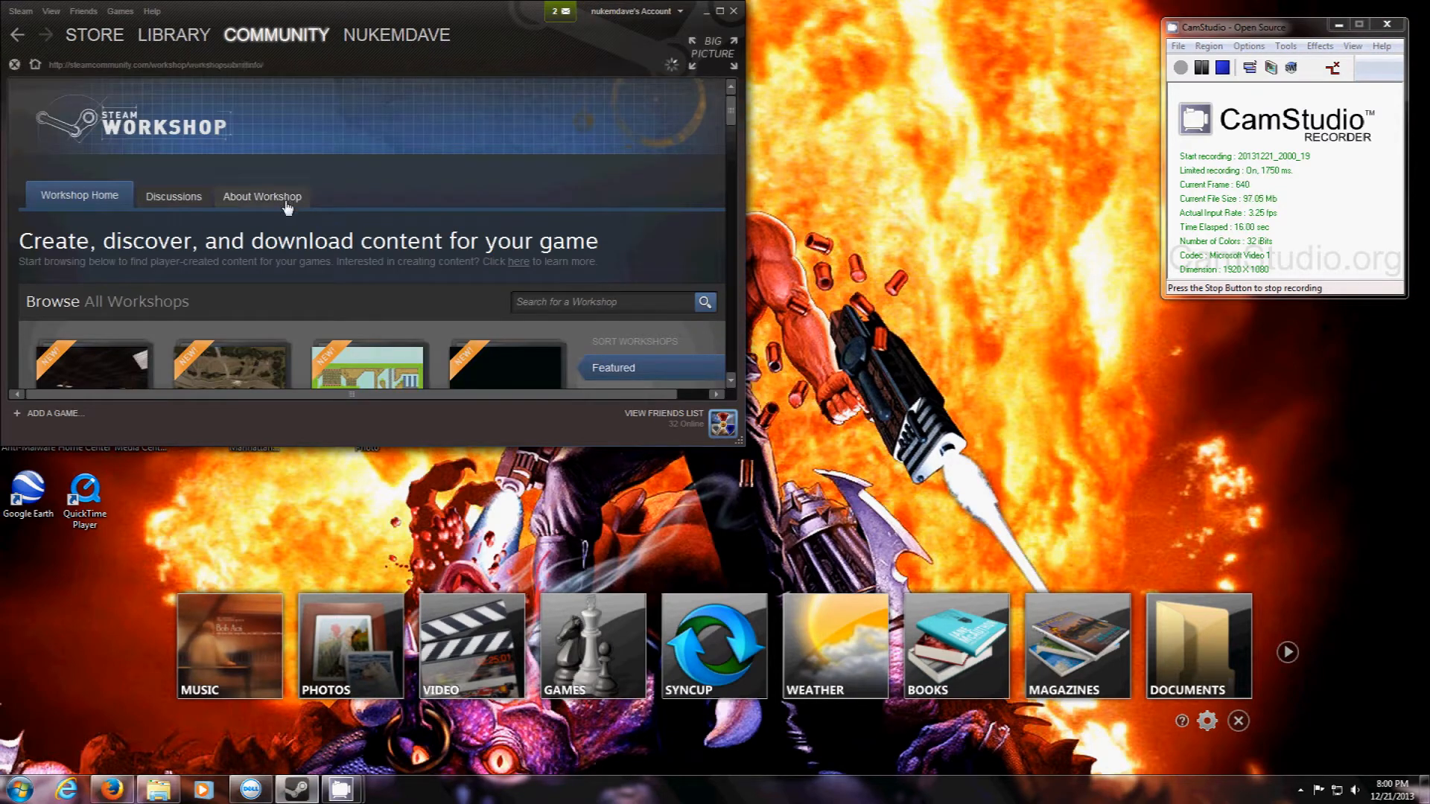
{"action": "left_click", "coordinate": [262, 197]}
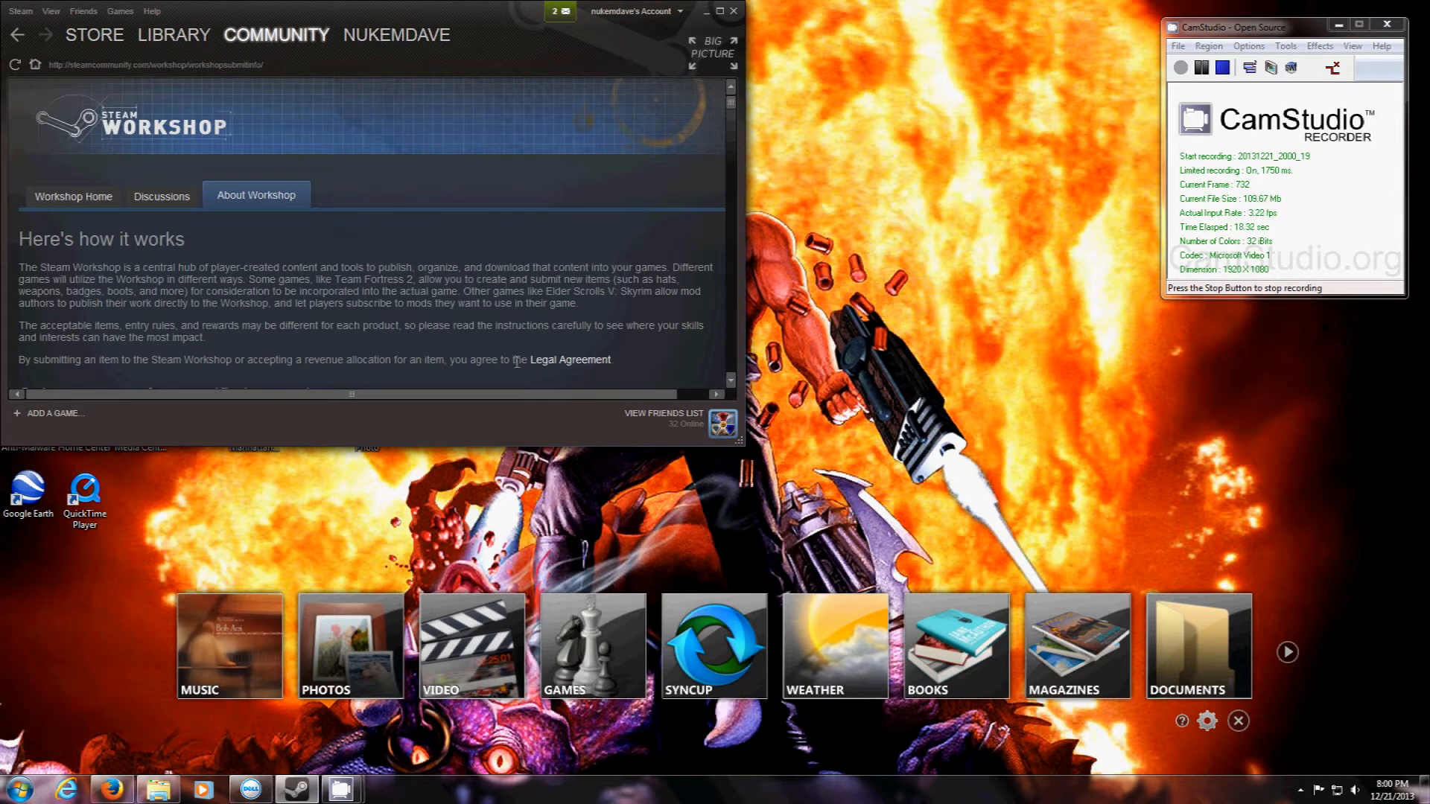
{"action": "mouse_move", "coordinate": [569, 362]}
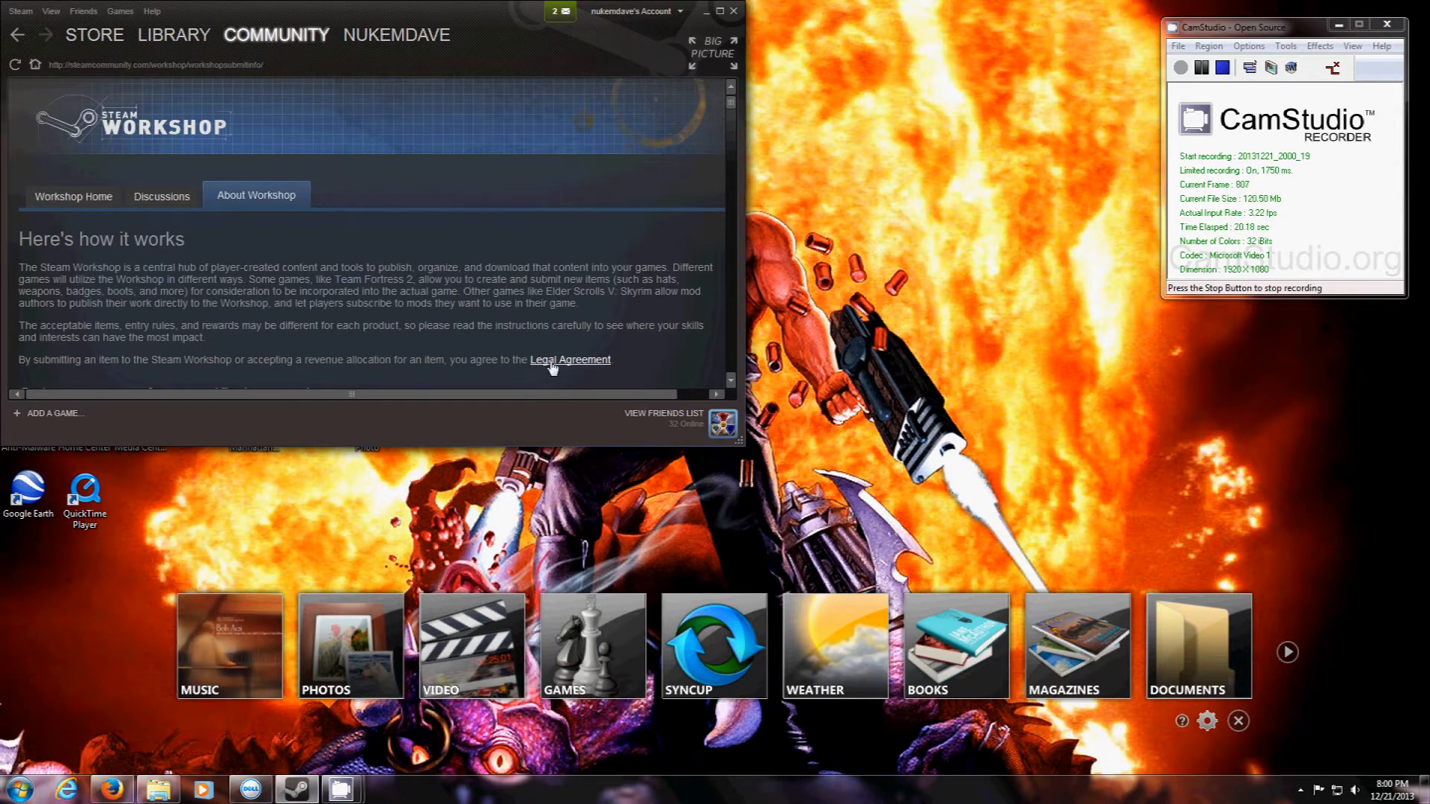
{"action": "left_click", "coordinate": [570, 359]}
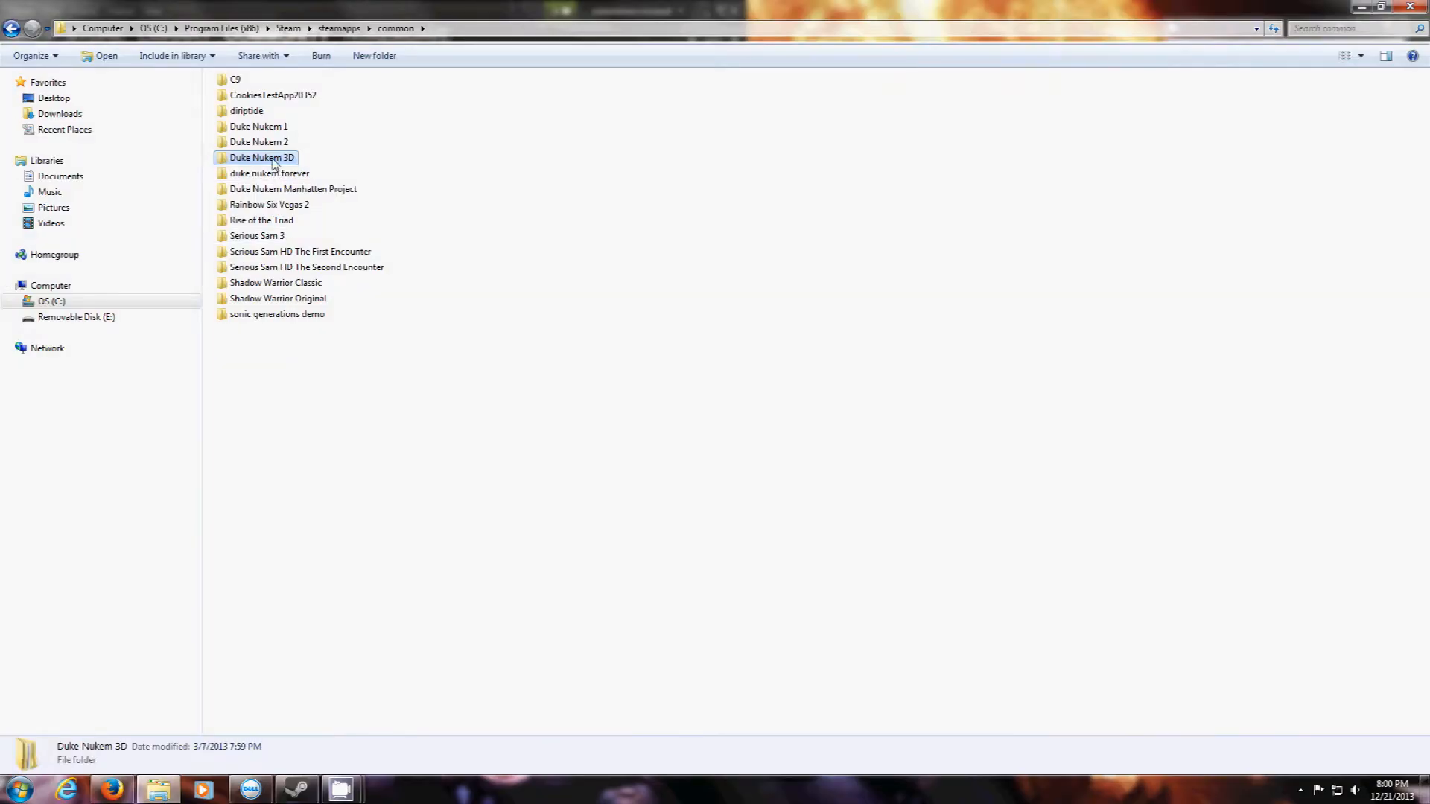
Step: Browse into Duke Nukem 3D\bin\cmdtool and add a new folder named yourmapname
{"action": "double_click", "coordinate": [261, 157]}
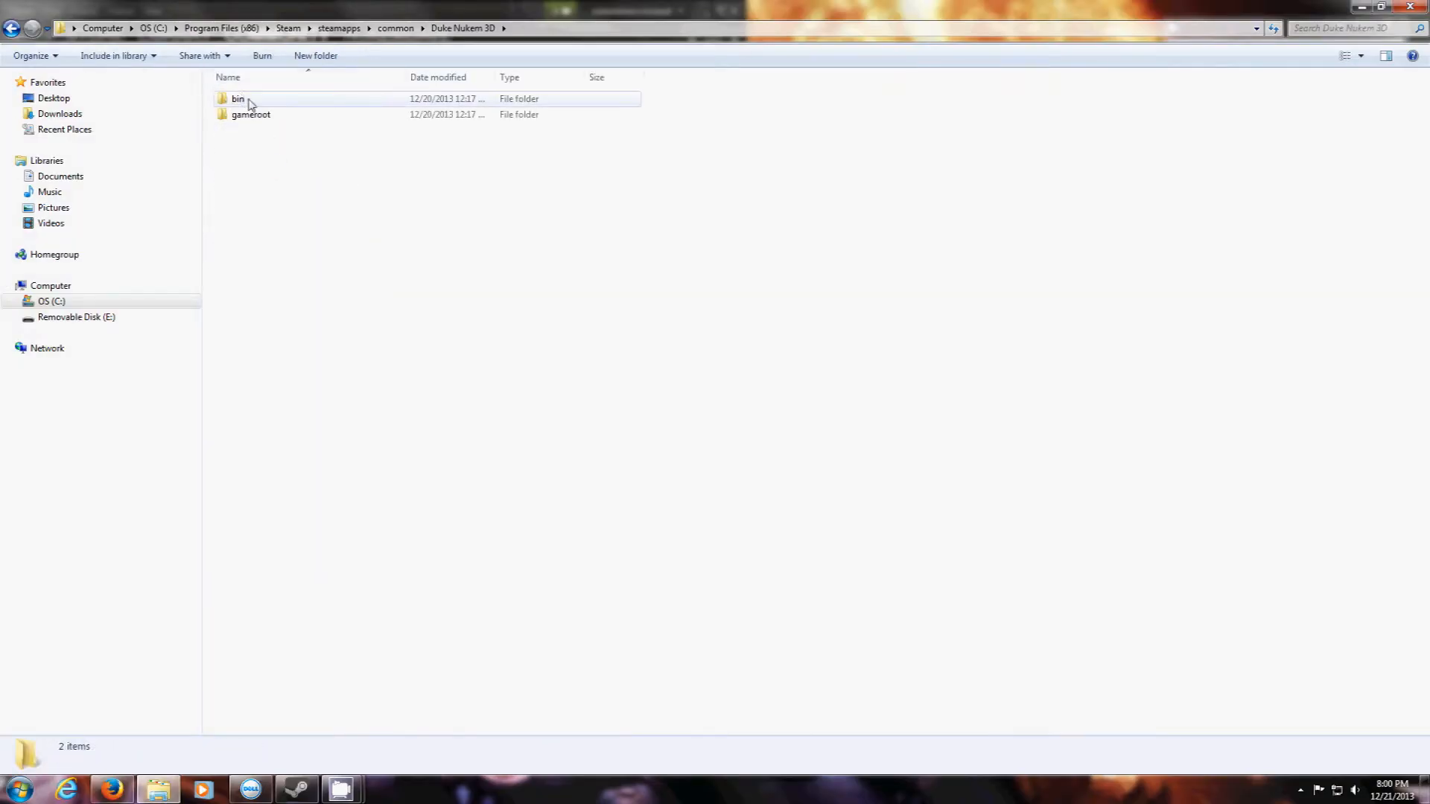
{"action": "double_click", "coordinate": [237, 99]}
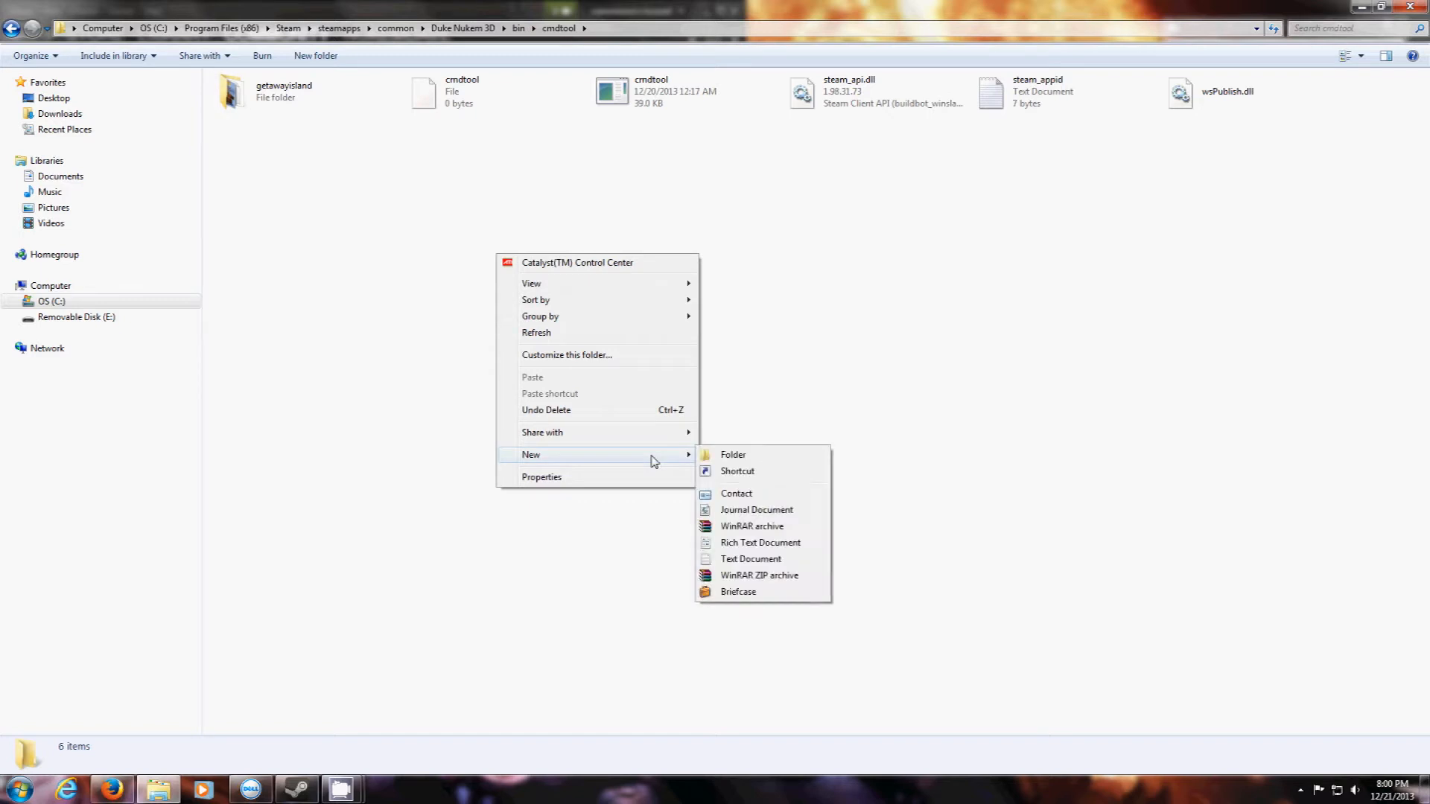
{"action": "left_click", "coordinate": [733, 454]}
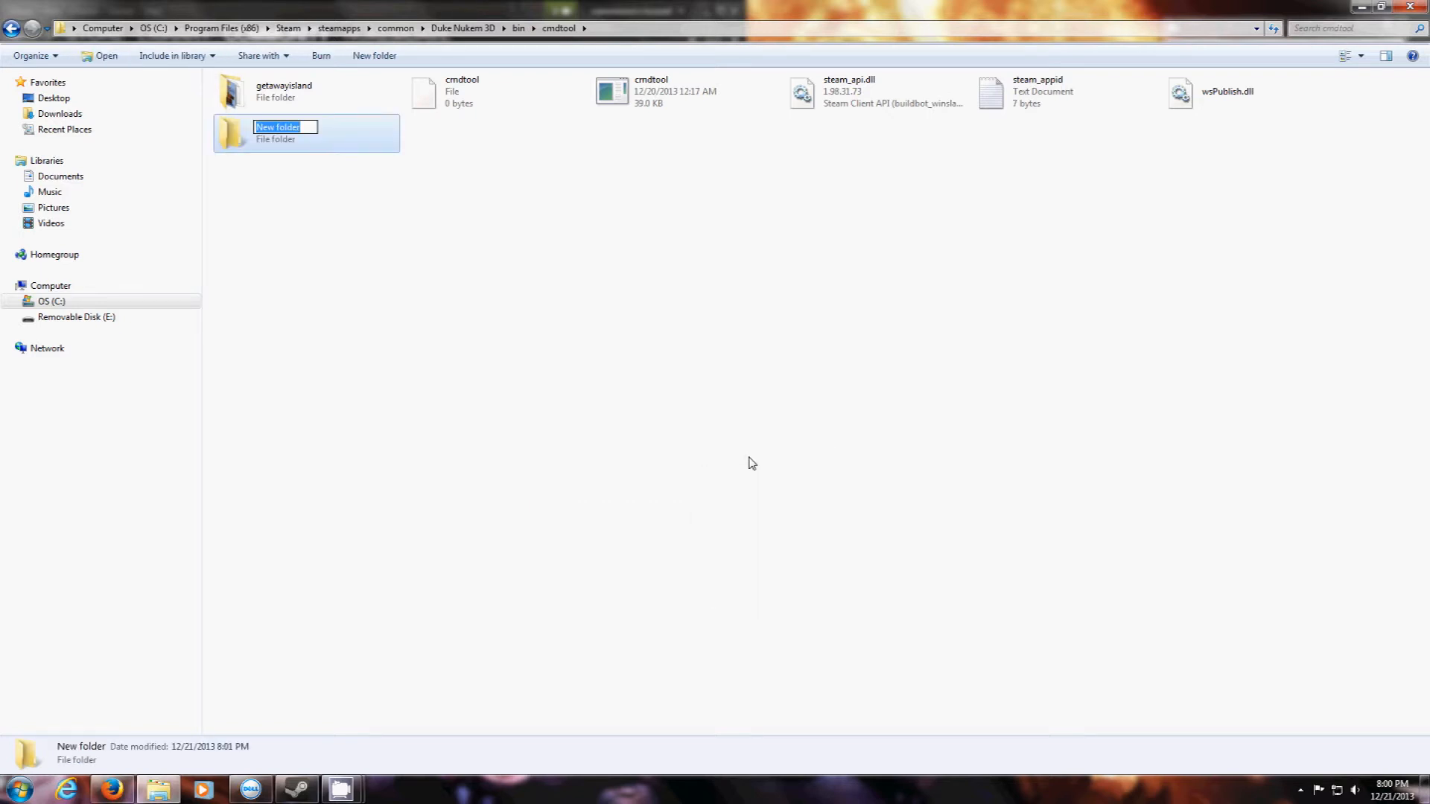
{"action": "type", "text": "yourmapname"}
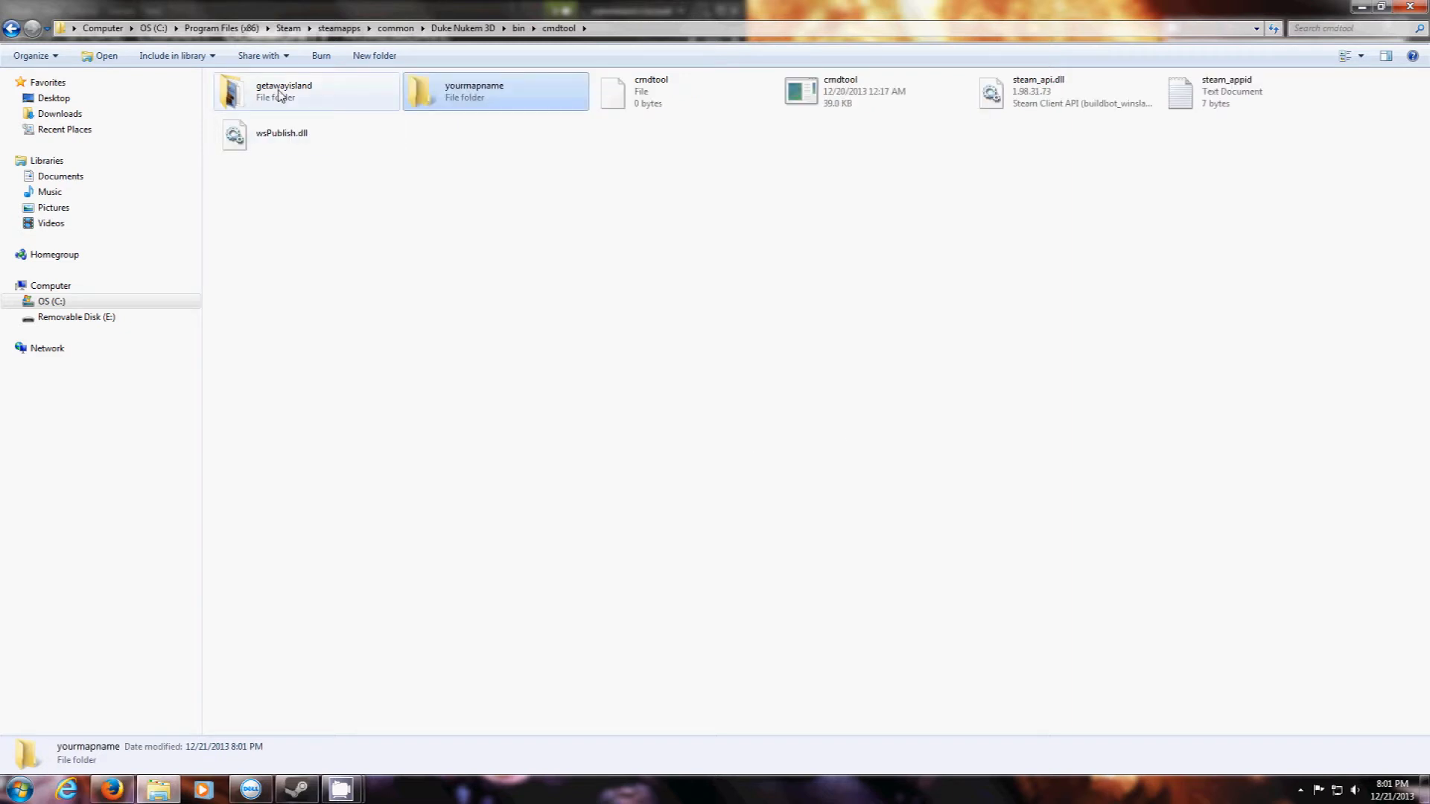
Step: Copy GetawayIsland.map from the getawayisland example into yourmapname
{"action": "double_click", "coordinate": [283, 91]}
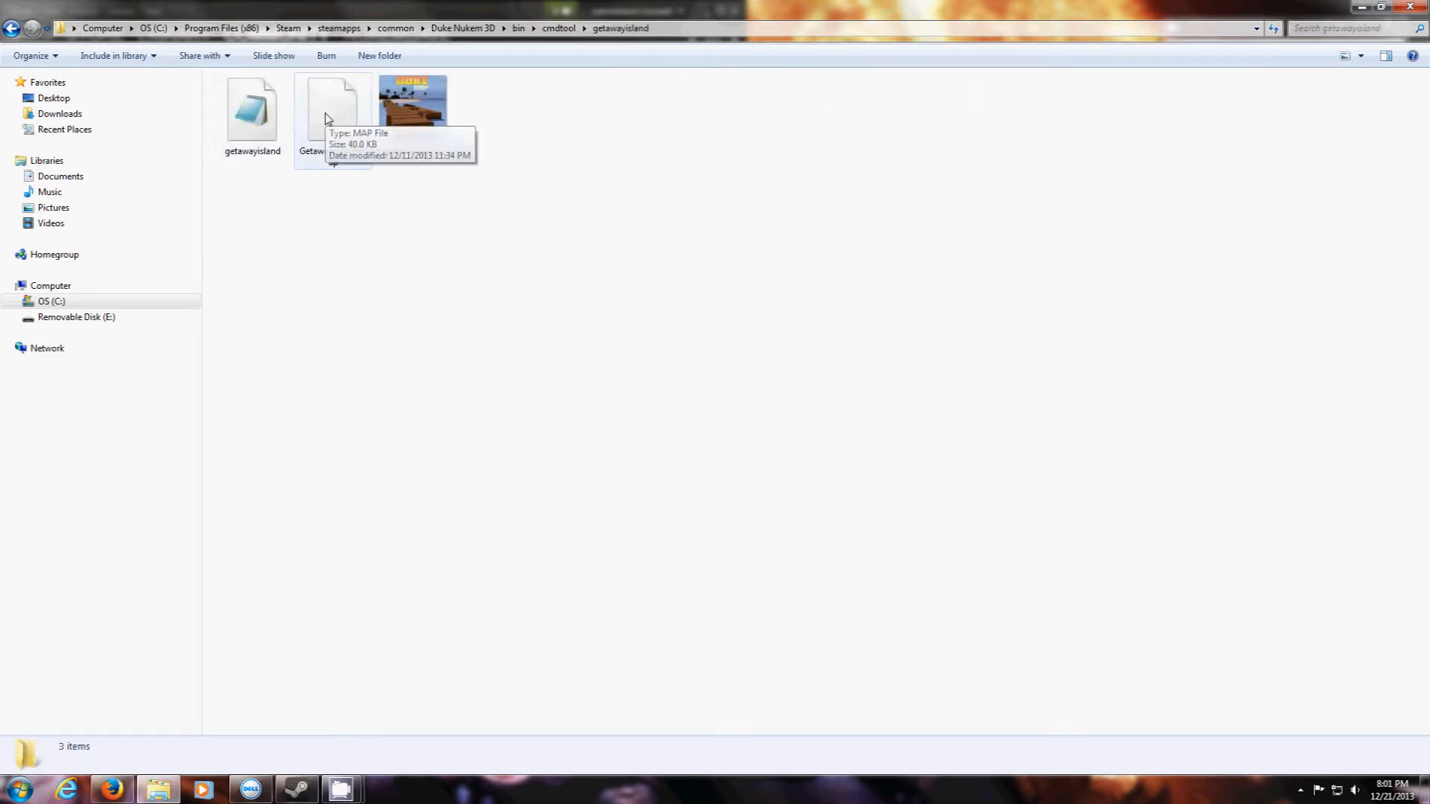
{"action": "left_click", "coordinate": [332, 109]}
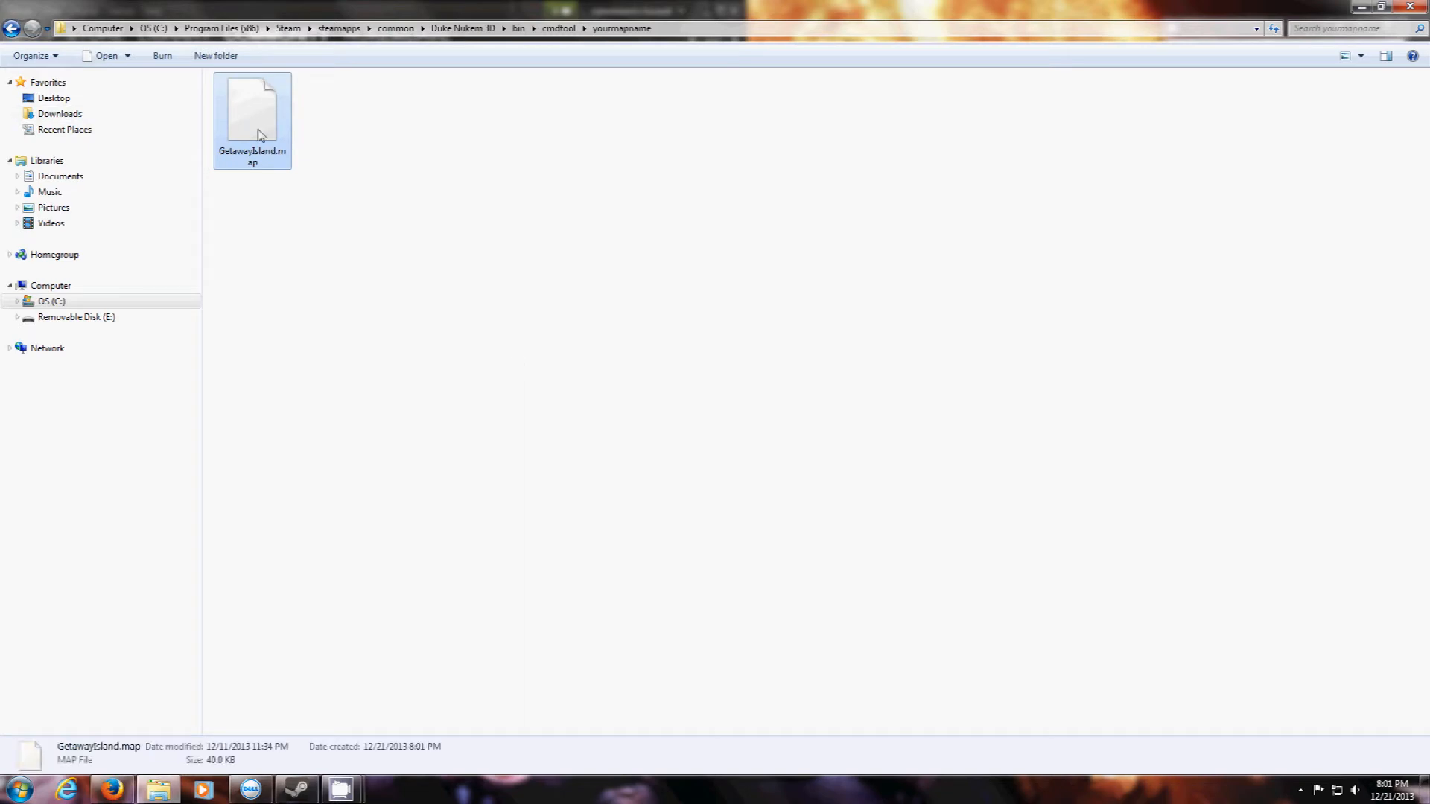
{"action": "left_click", "coordinate": [252, 151]}
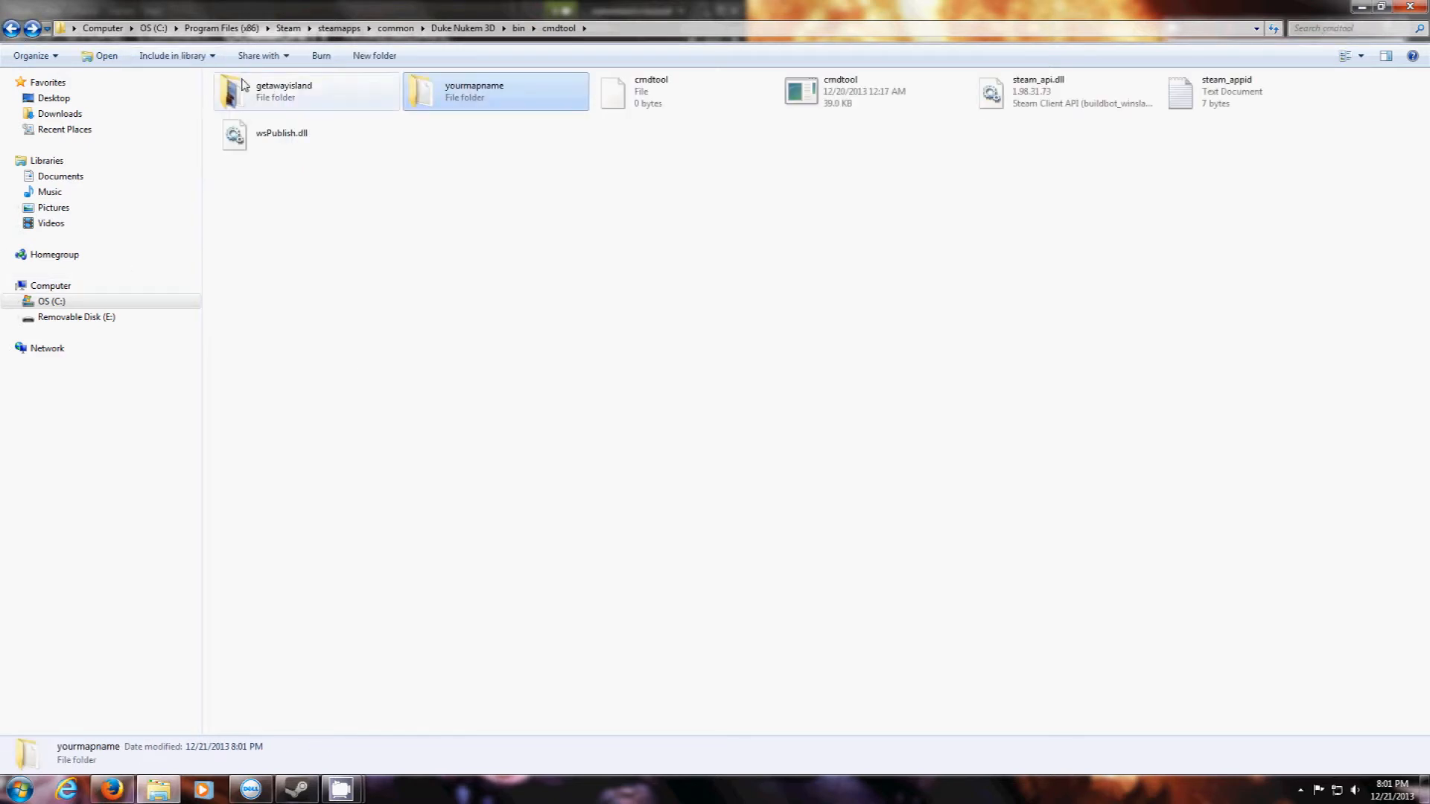
Step: Copy the getawayisland preview PNG into yourmapname and rename it yourmapname
{"action": "double_click", "coordinate": [283, 91]}
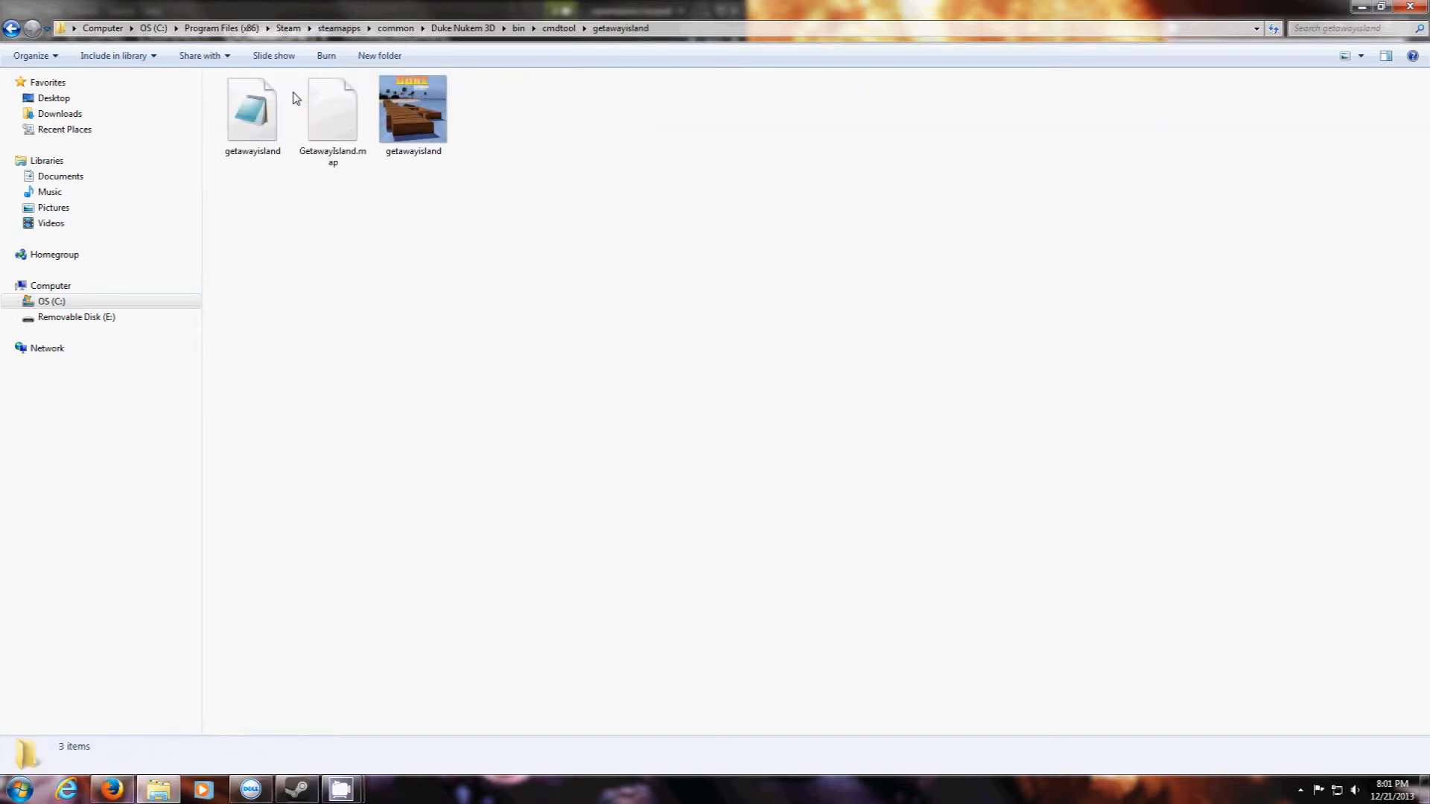
{"action": "right_click", "coordinate": [412, 110]}
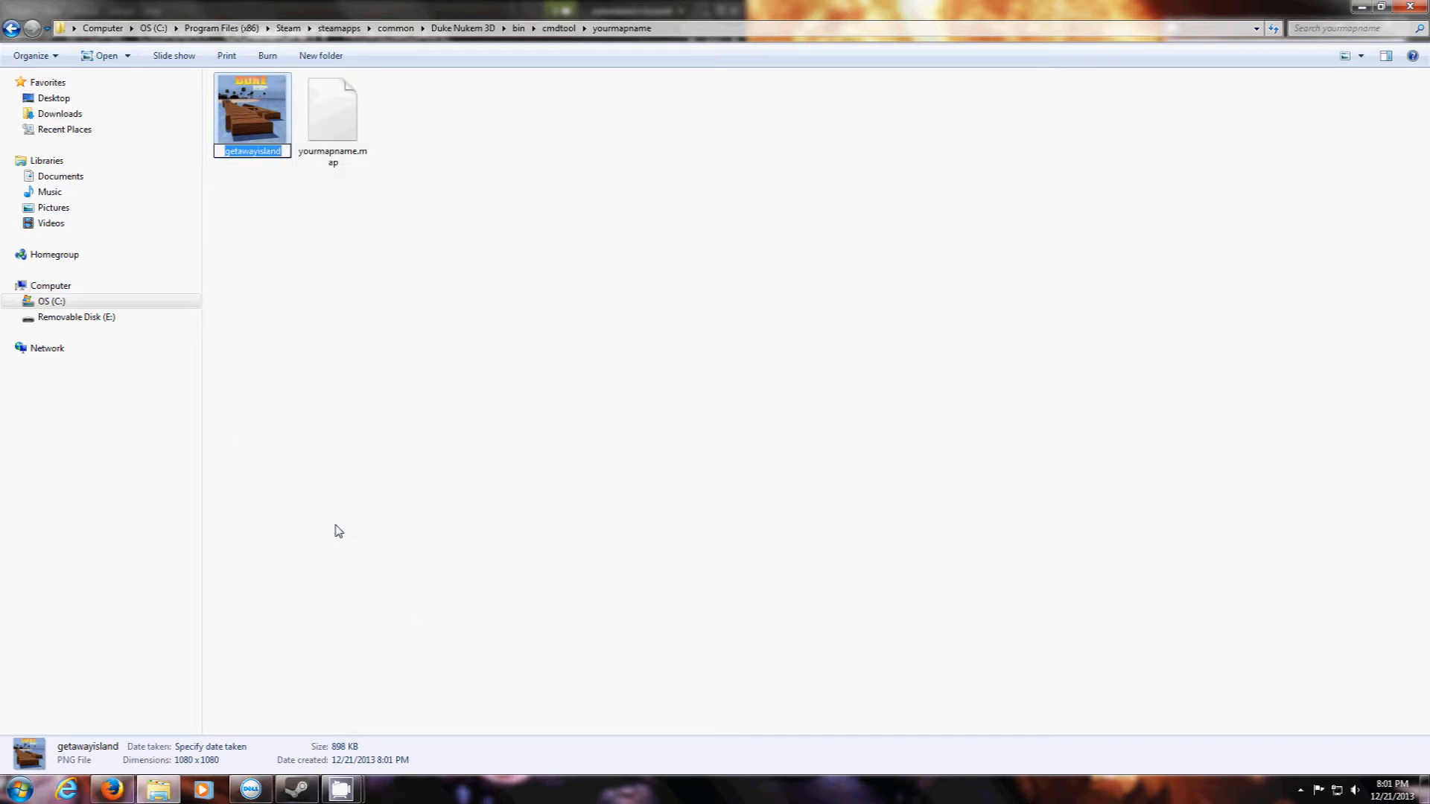
{"action": "type", "text": "yourmapname"}
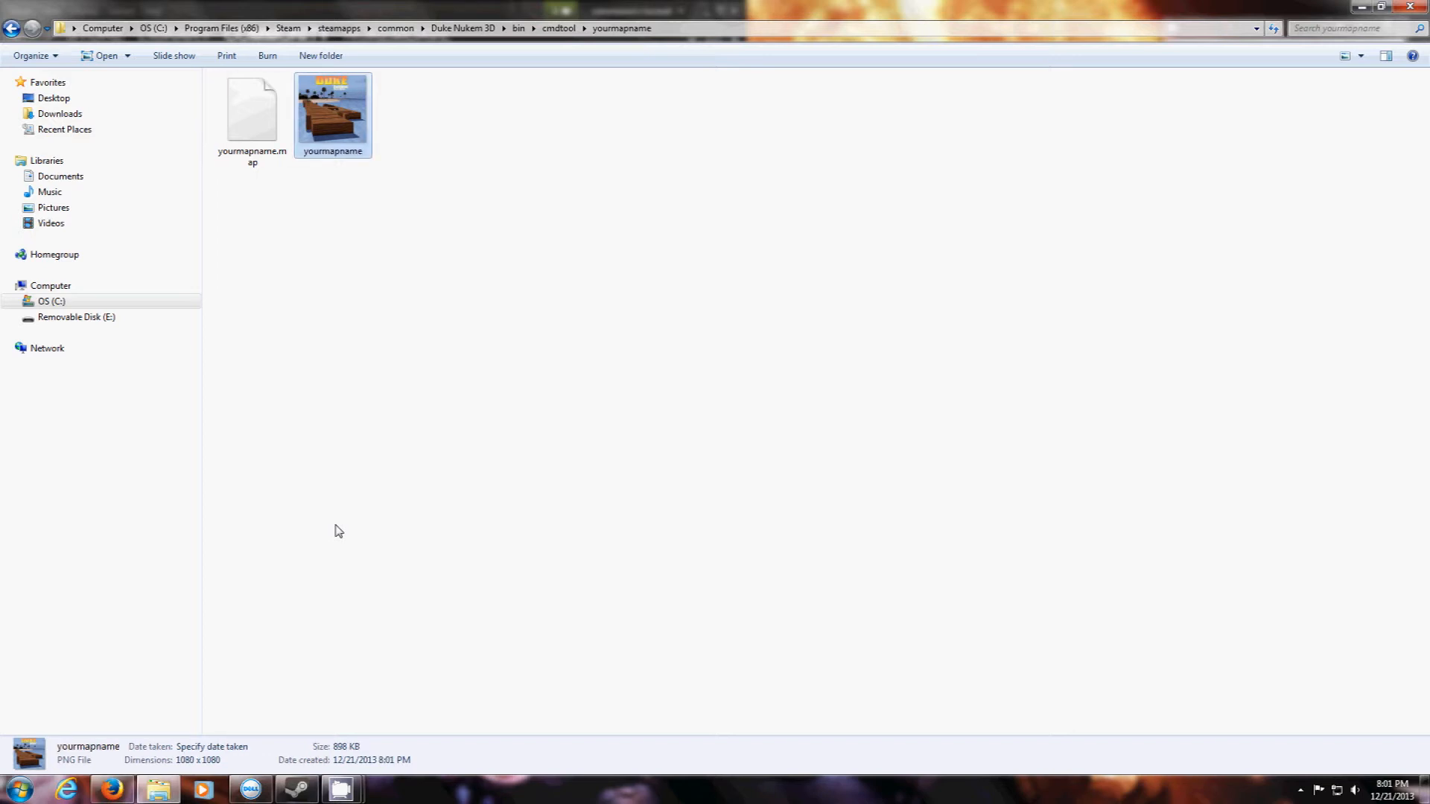
{"action": "mouse_move", "coordinate": [253, 662]}
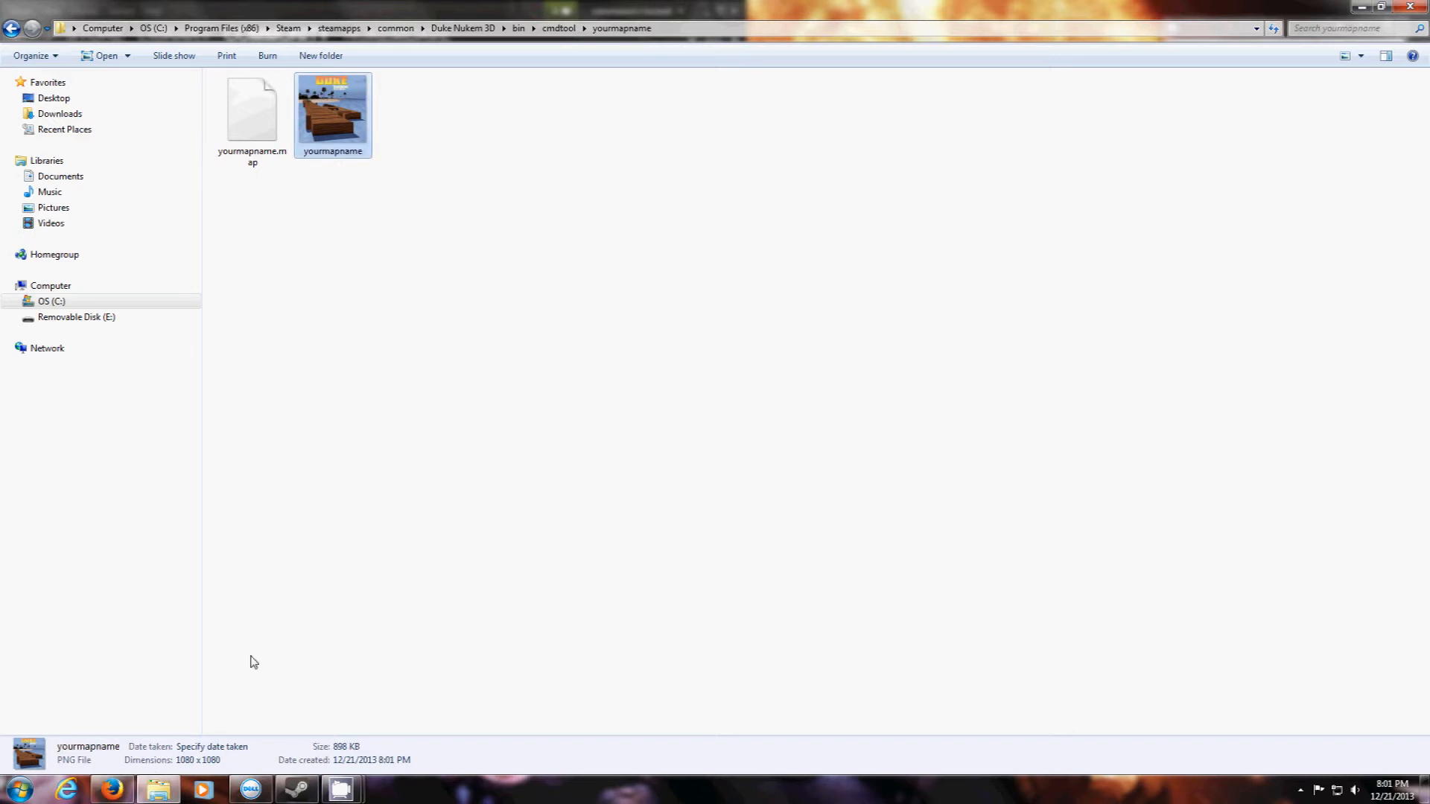
{"action": "mouse_move", "coordinate": [109, 788]}
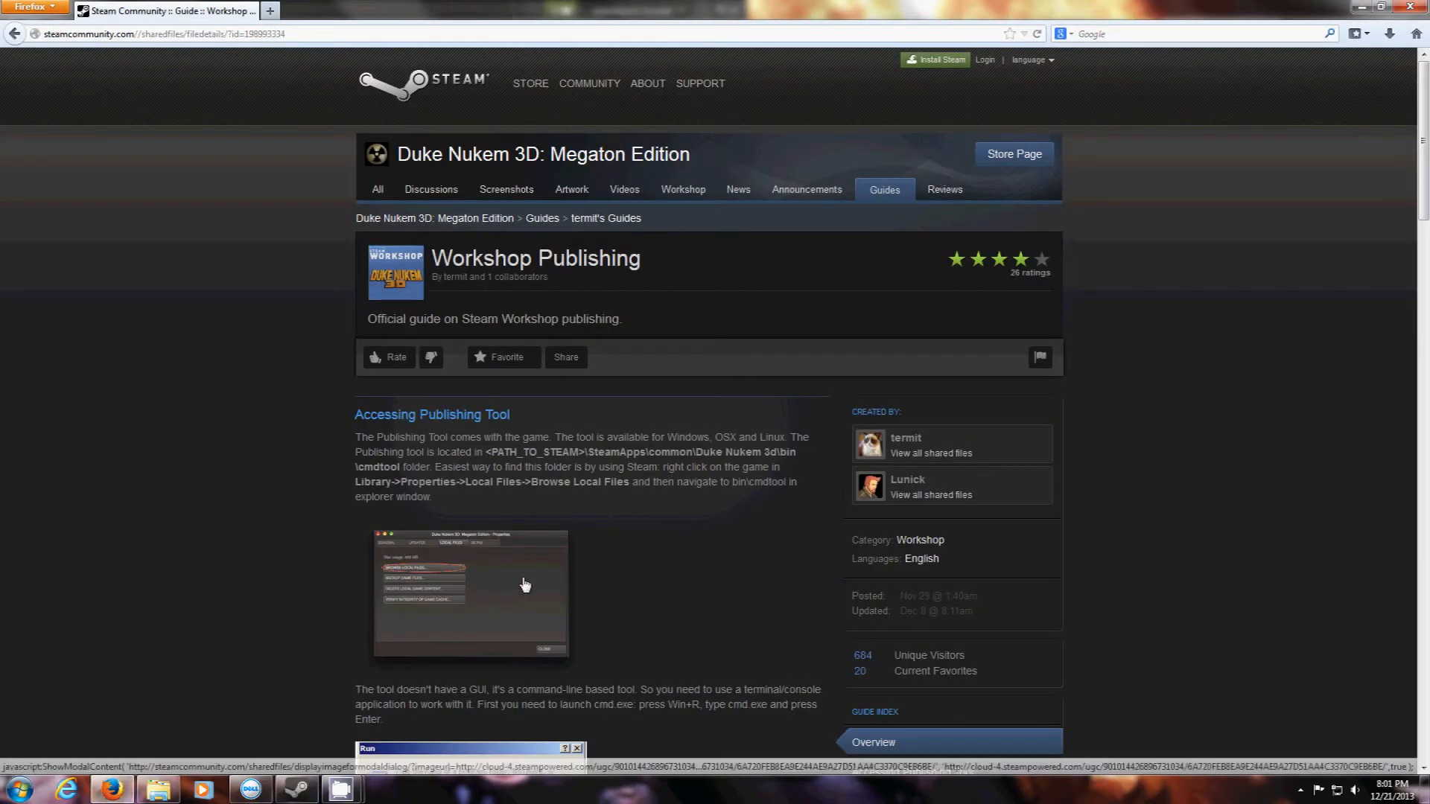
Step: Copy the raw JSON config template from the guide's pastebin link
{"action": "scroll", "scroll_direction": "down", "scroll_amount": 3}
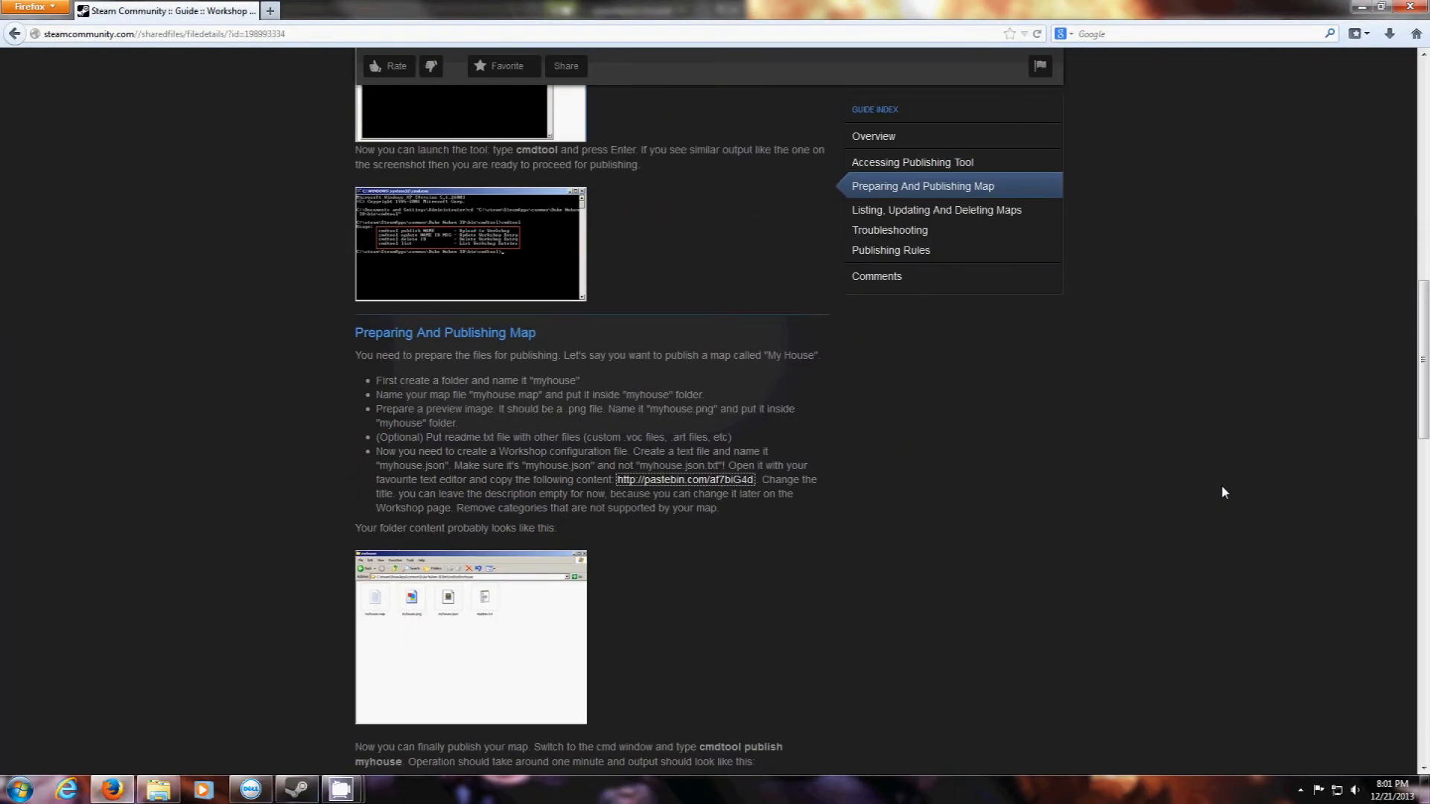
{"action": "left_click", "coordinate": [684, 479]}
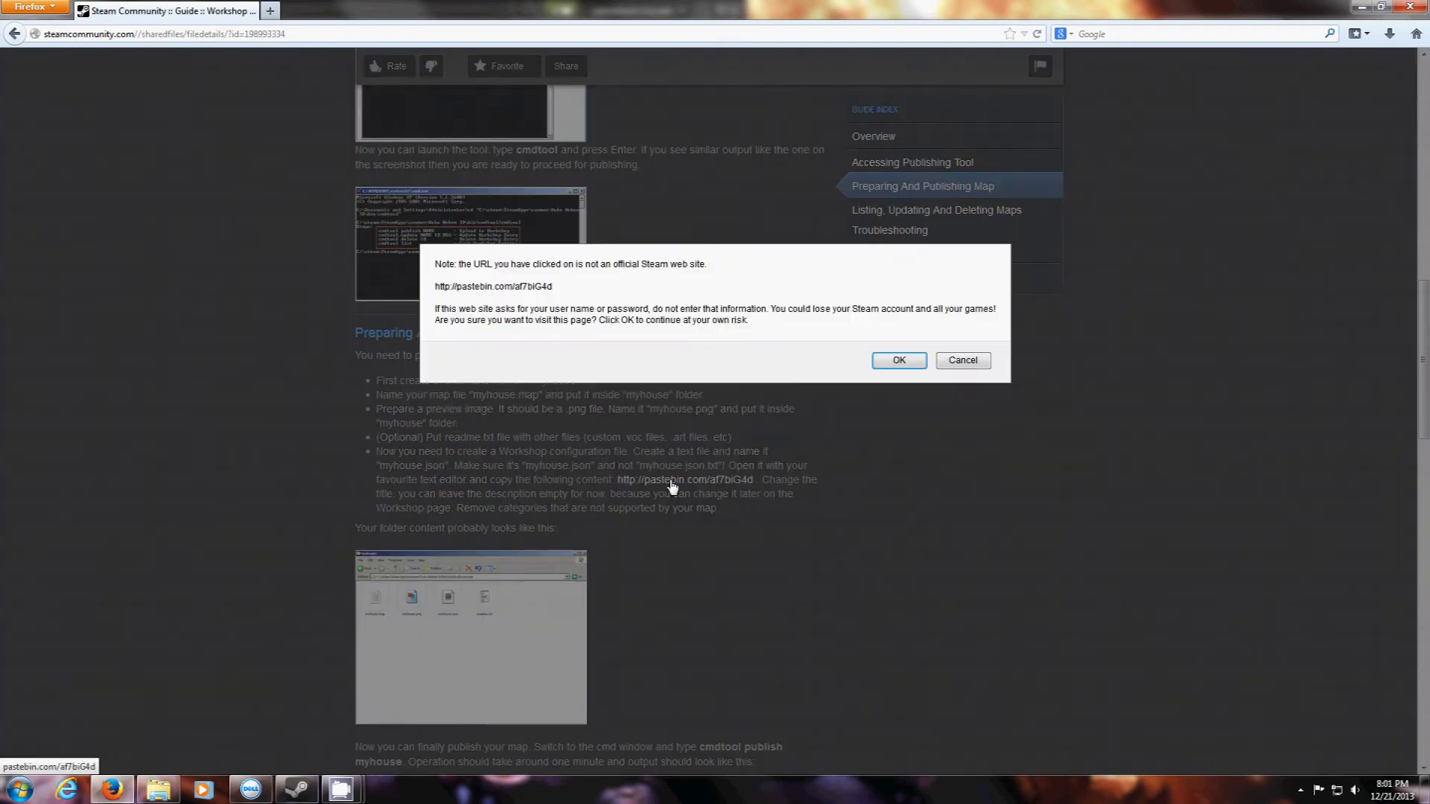
{"action": "left_click", "coordinate": [898, 360]}
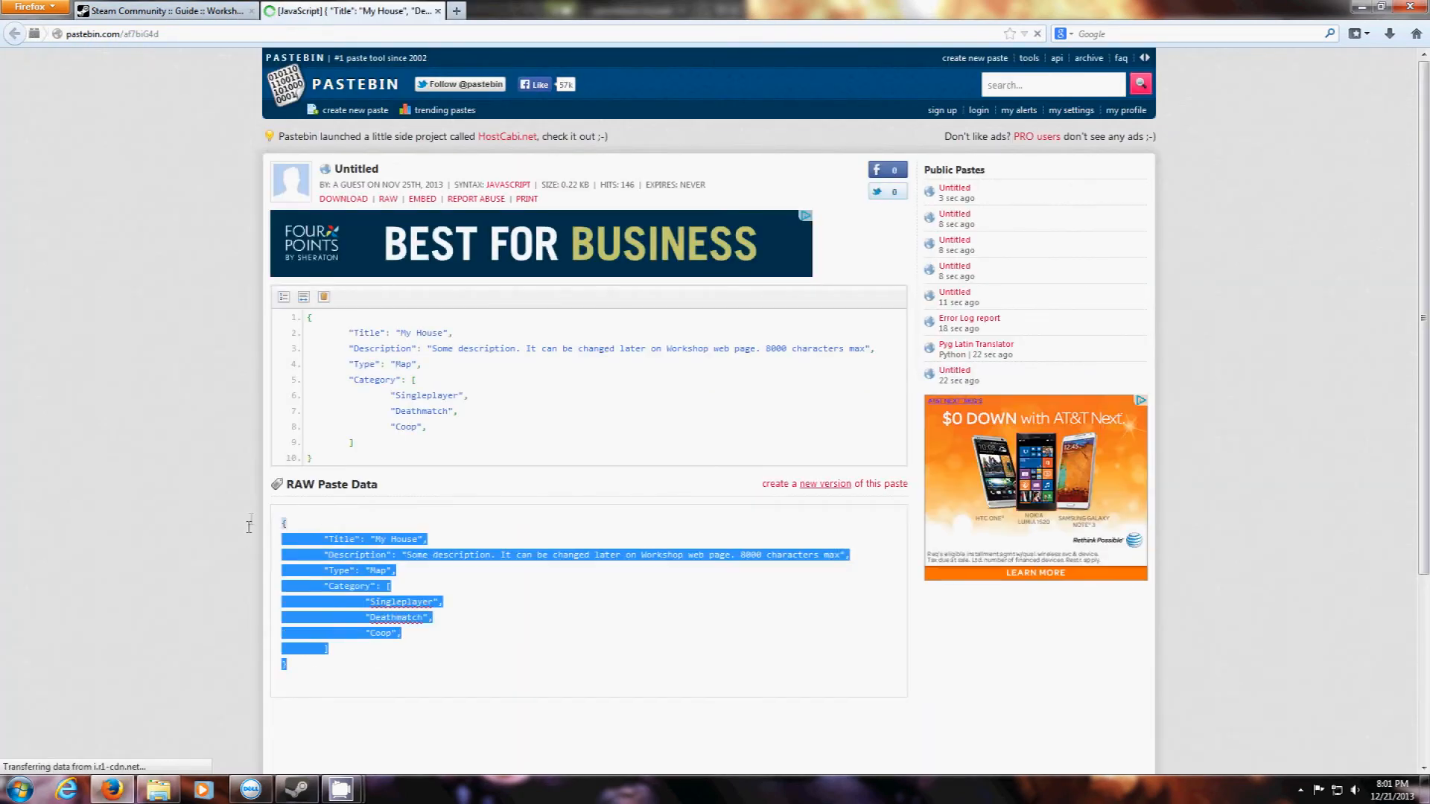
{"action": "right_click", "coordinate": [392, 602]}
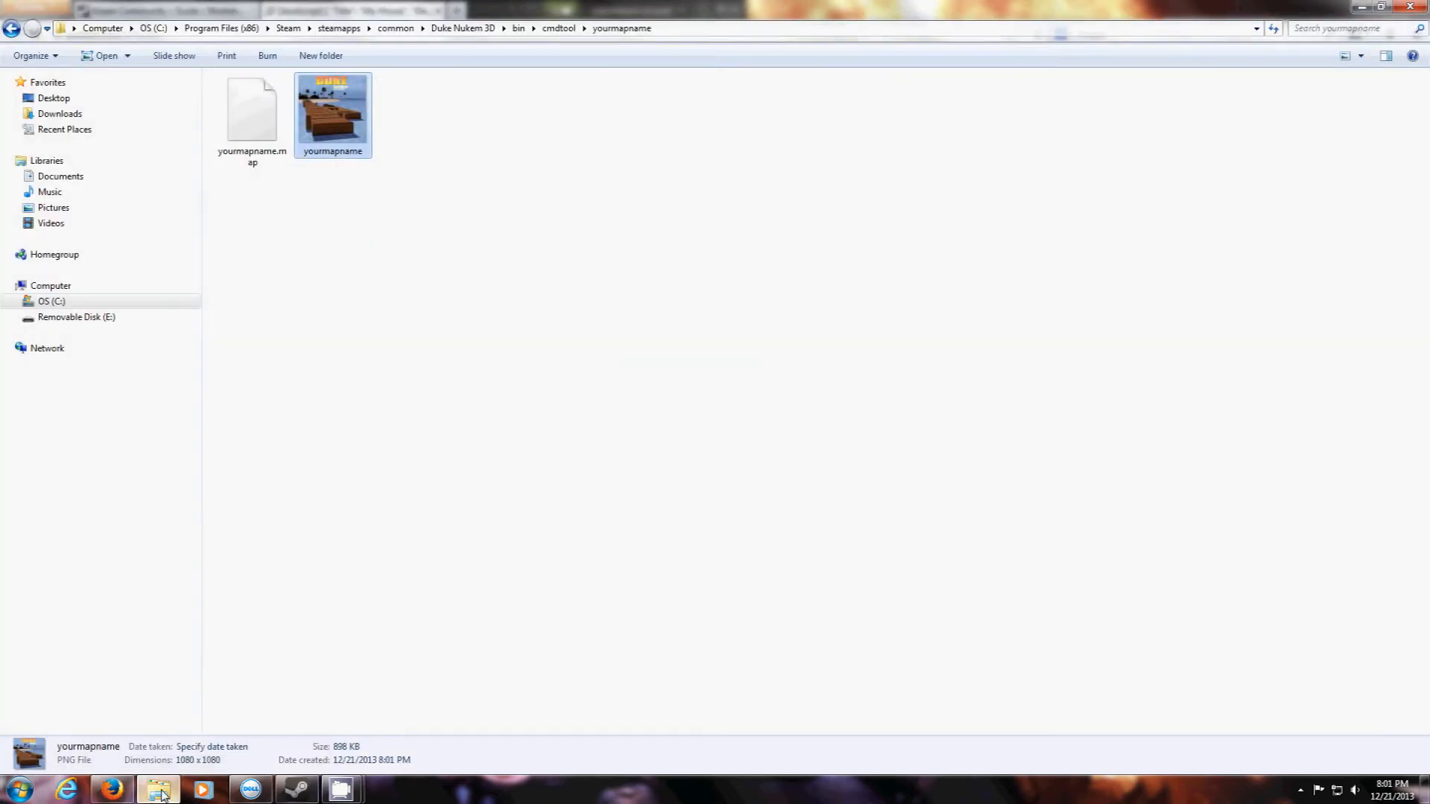
Step: Paste the JSON into a new text document in yourmapname, deleting the Singleplayer and Coop lines
{"action": "right_click", "coordinate": [683, 447]}
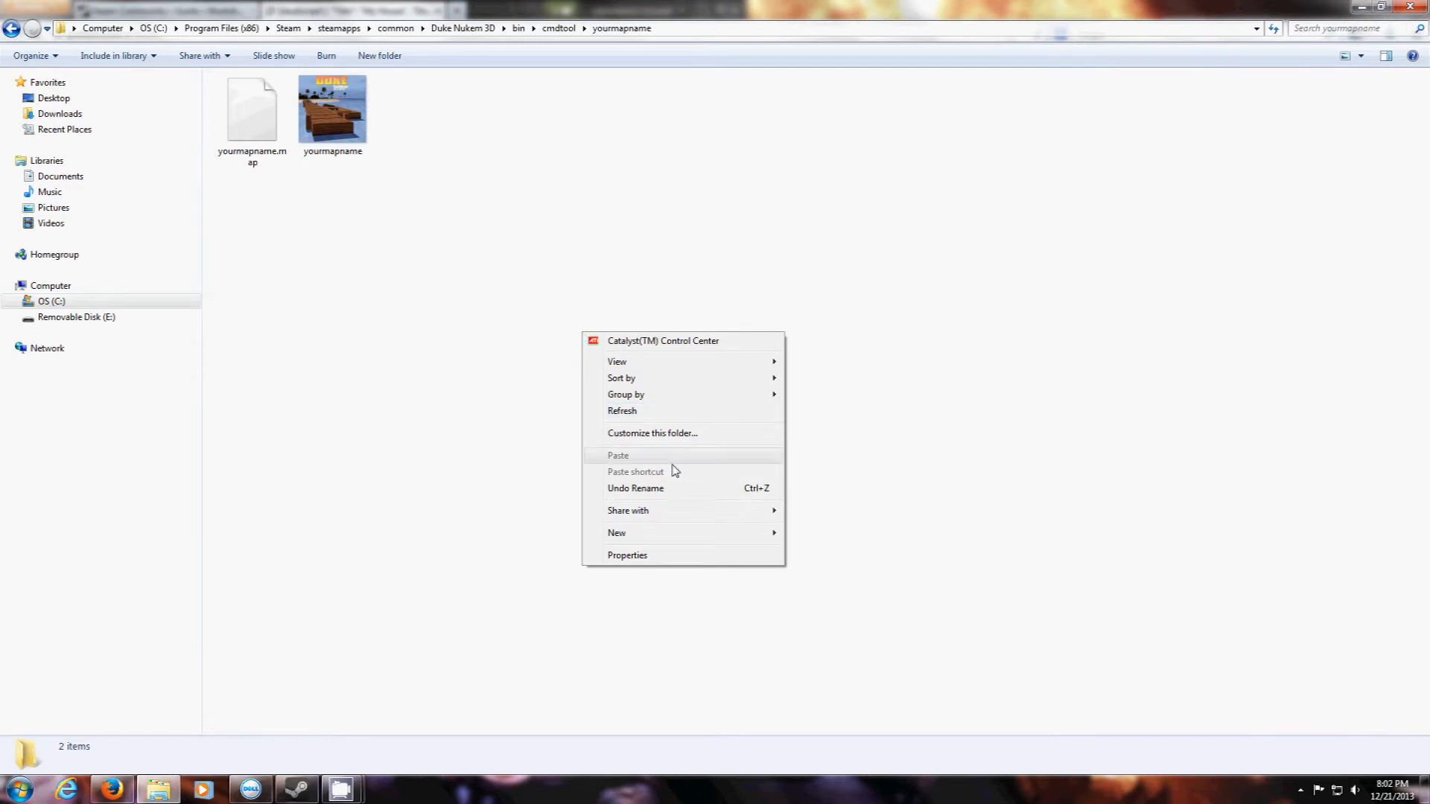
{"action": "left_click", "coordinate": [617, 532]}
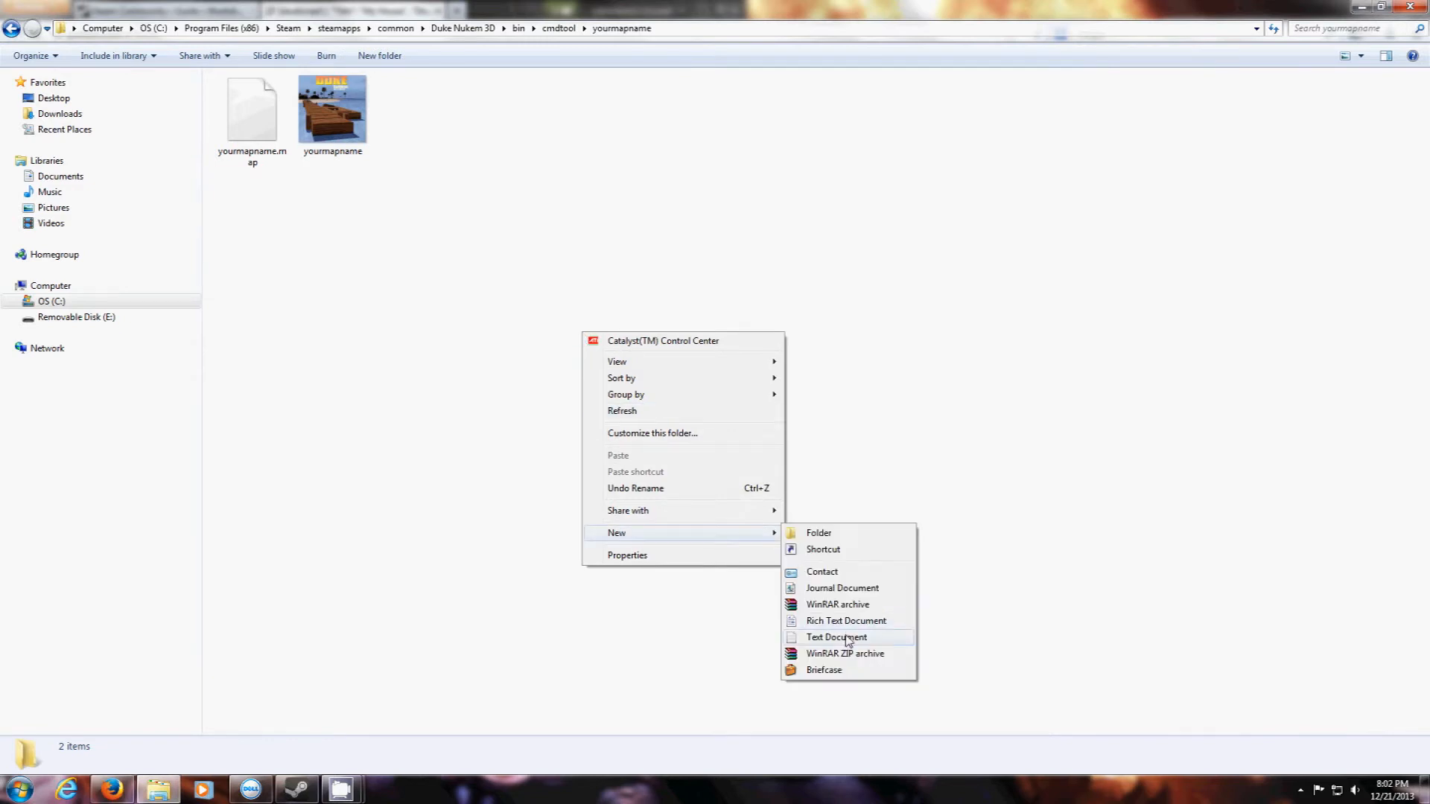
{"action": "left_click", "coordinate": [836, 637]}
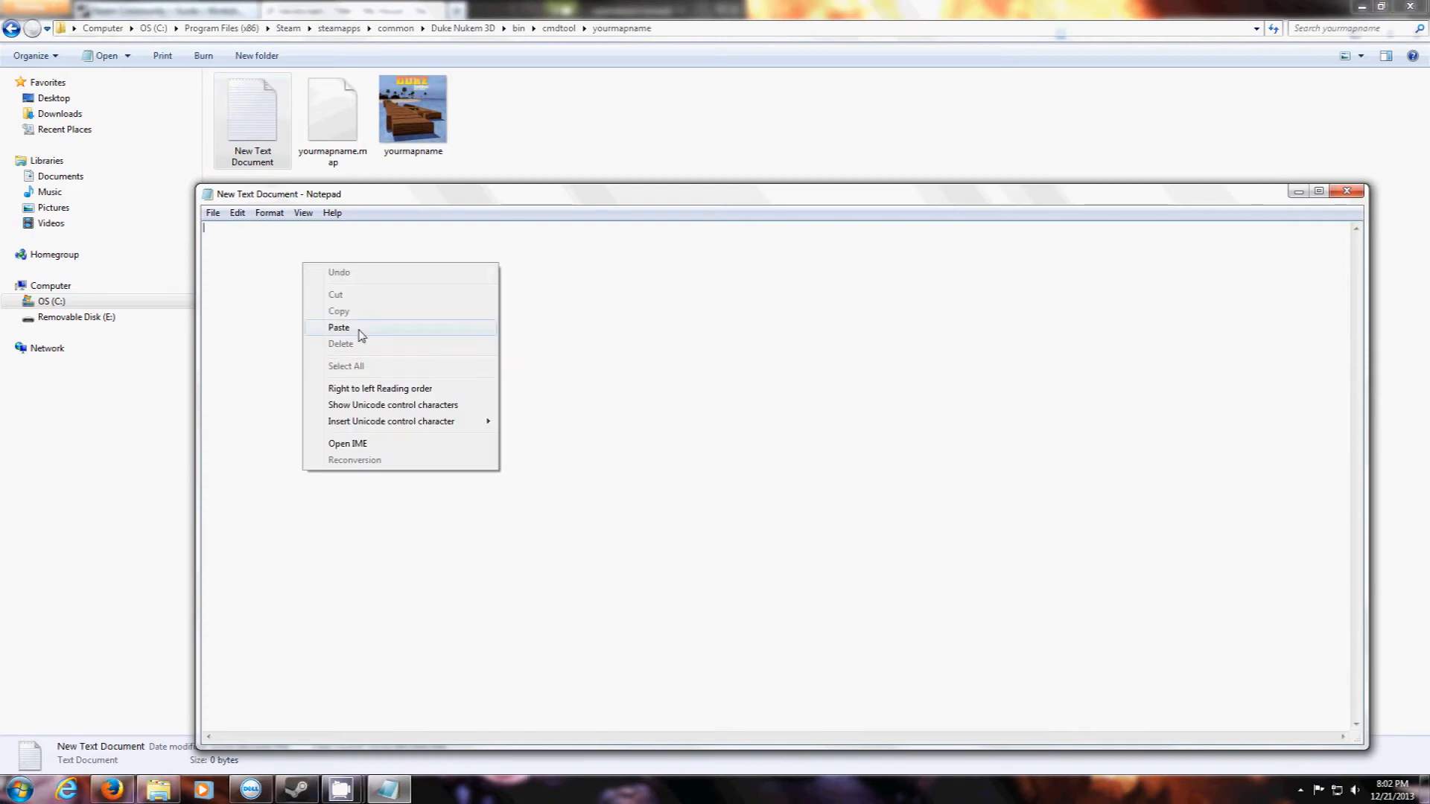
{"action": "left_click", "coordinate": [338, 328]}
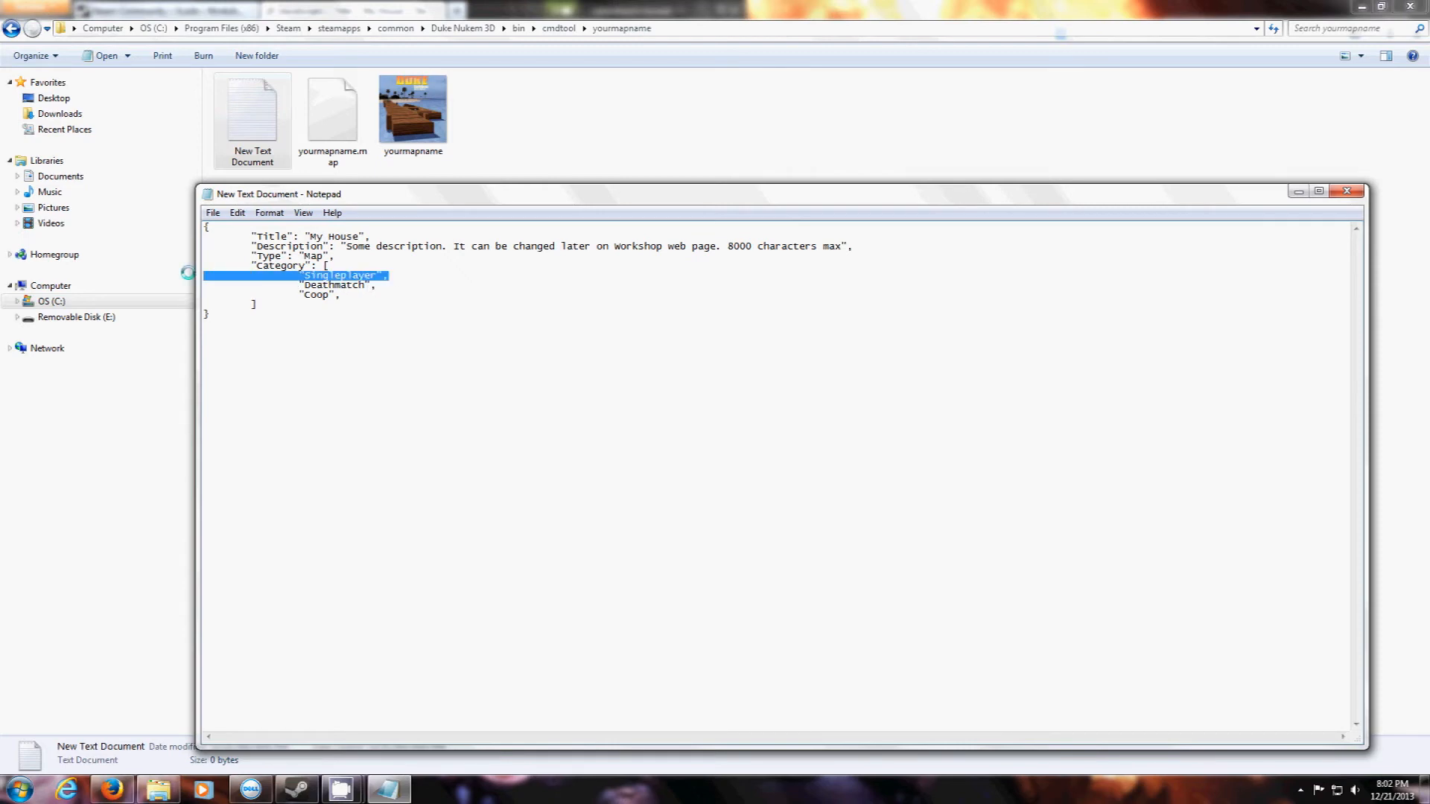
{"action": "key", "text": "Delete"}
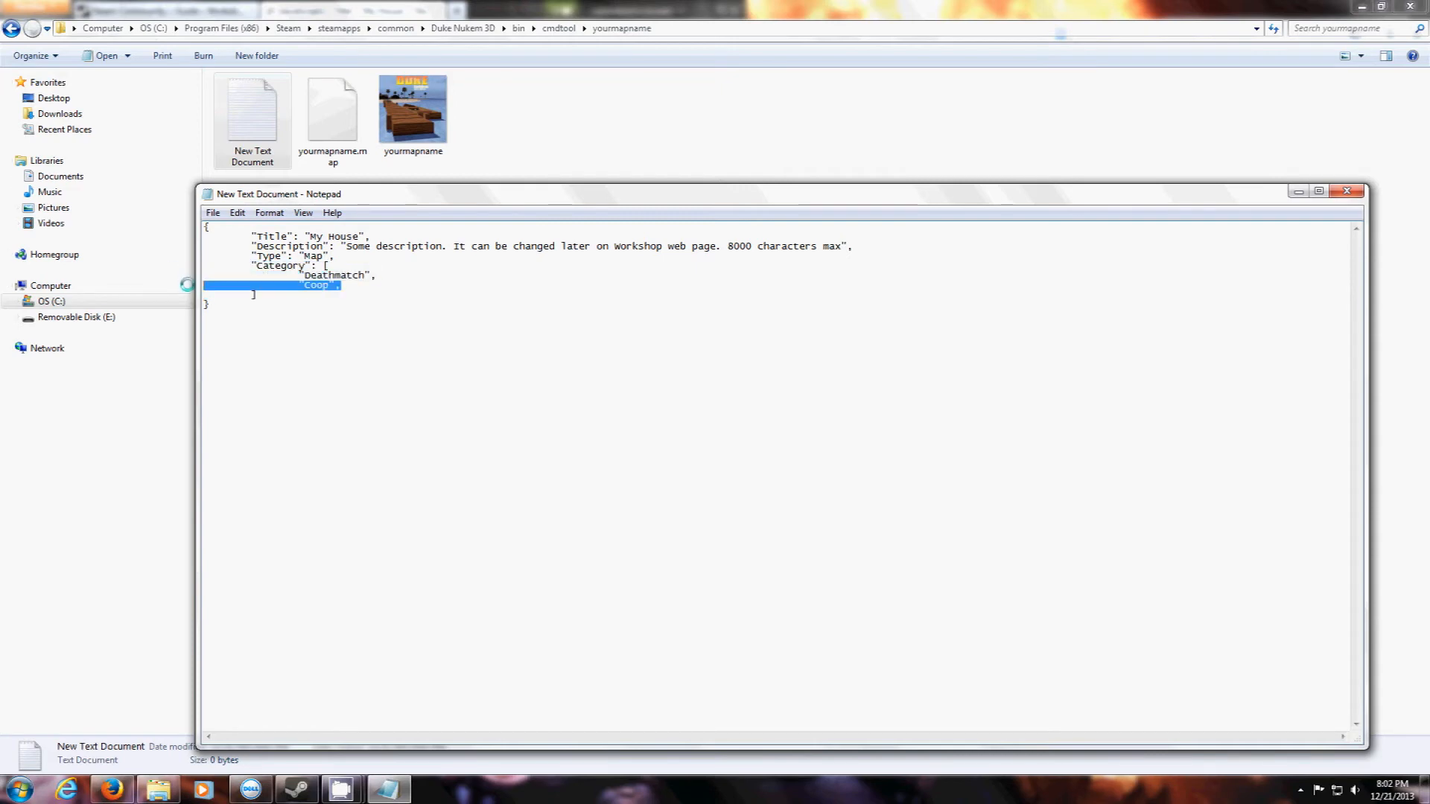
{"action": "key", "text": "Delete"}
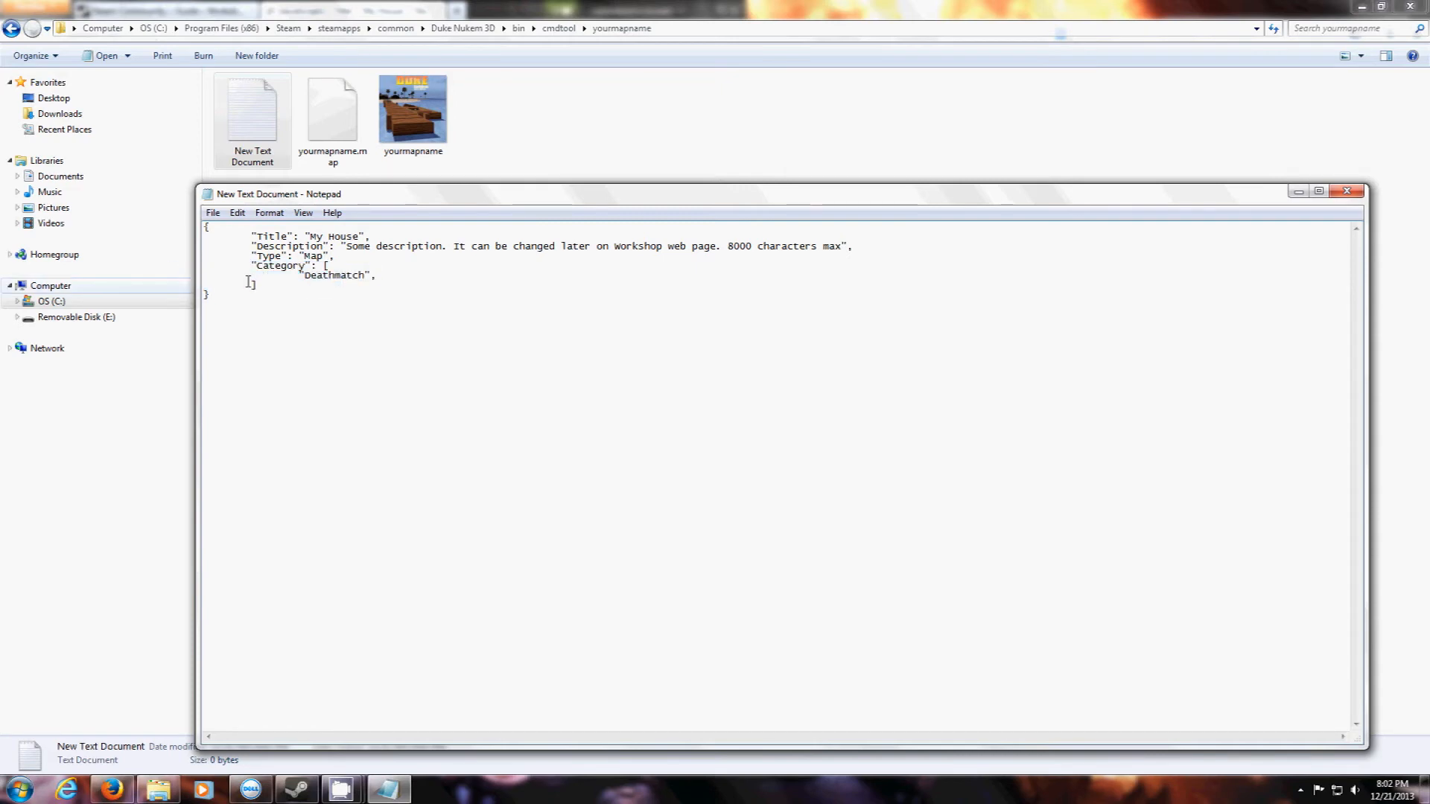
Step: Save the Notepad config as "yourmapname.json" in the yourmapname folder
{"action": "left_click", "coordinate": [211, 212]}
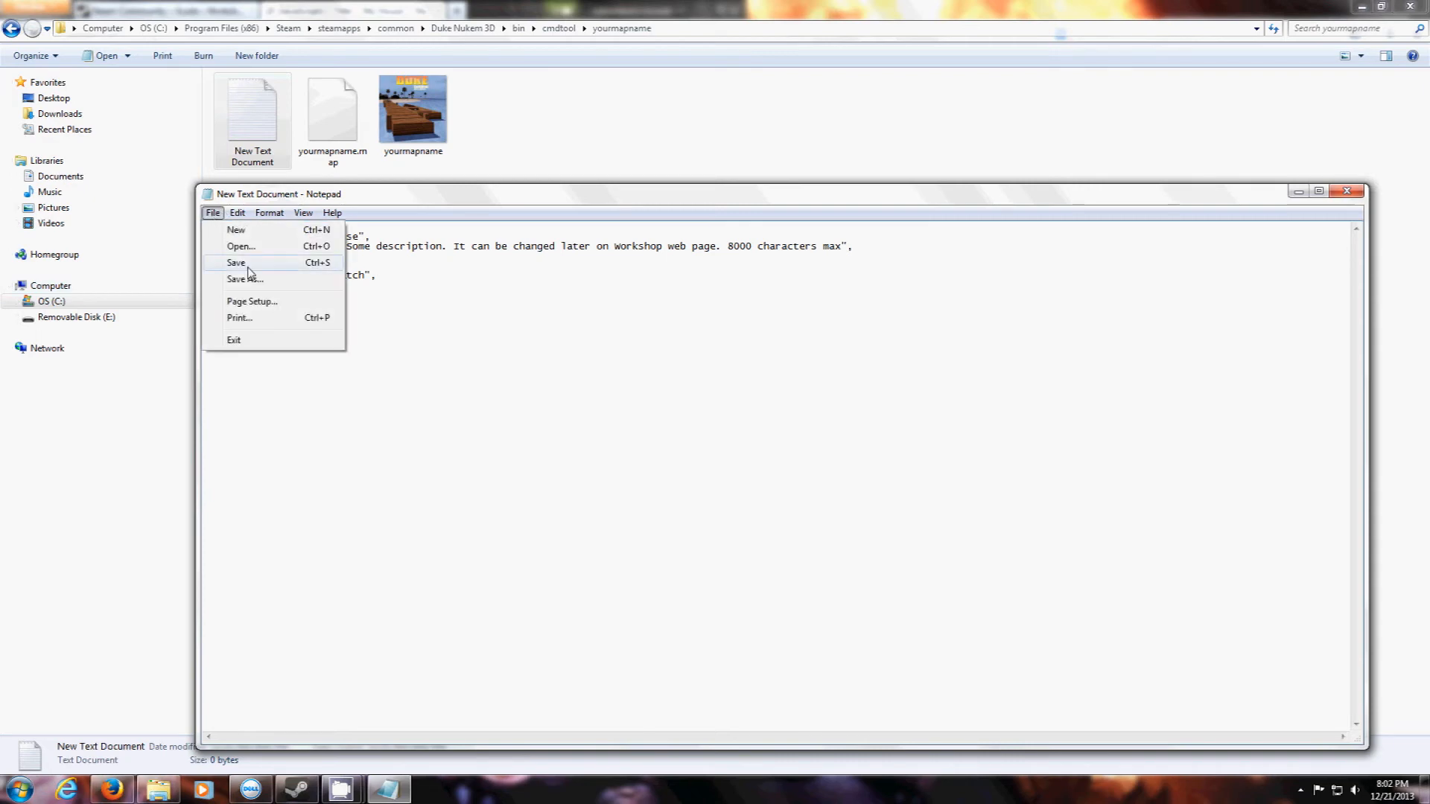
{"action": "left_click", "coordinate": [245, 278]}
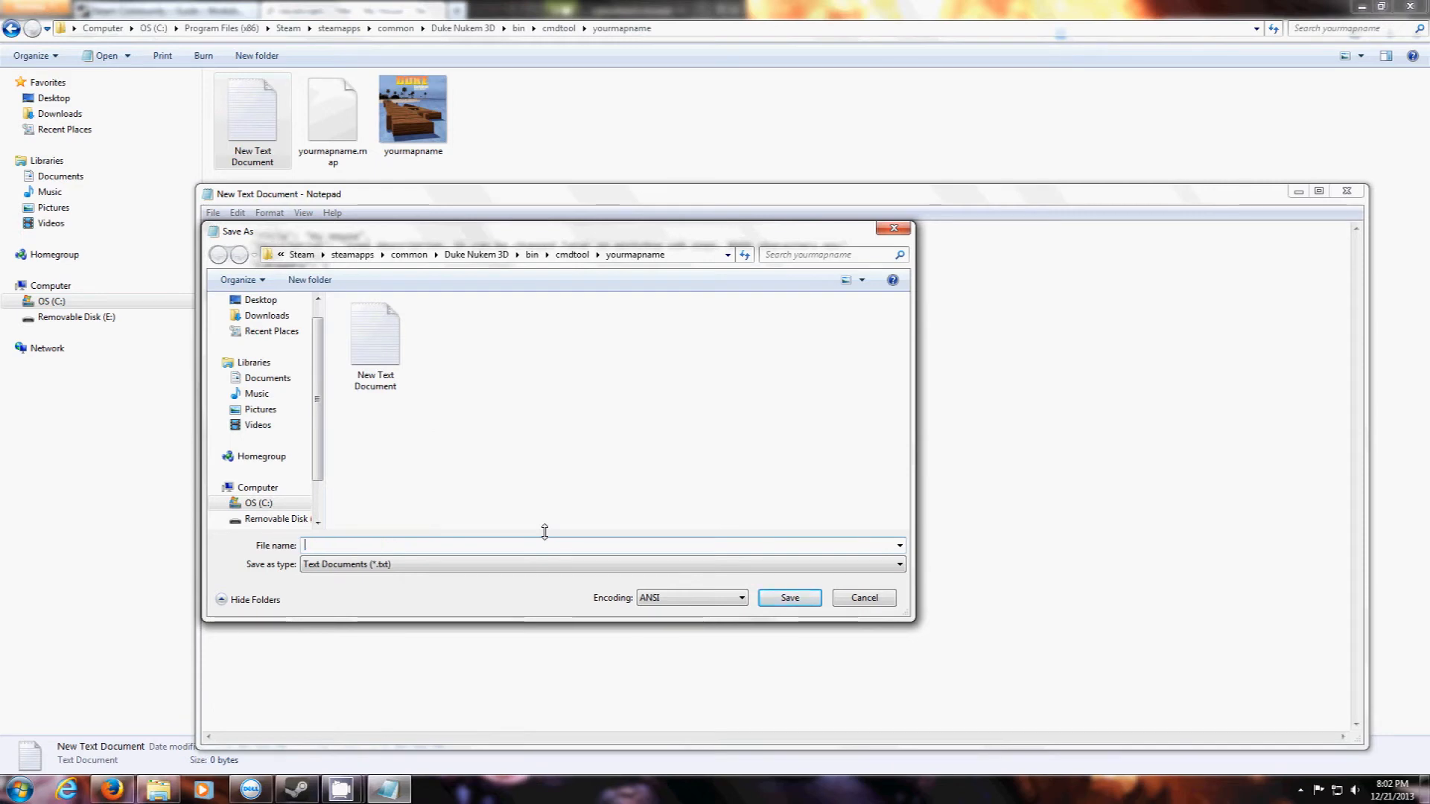
{"action": "type", "text": "yourmapname"}
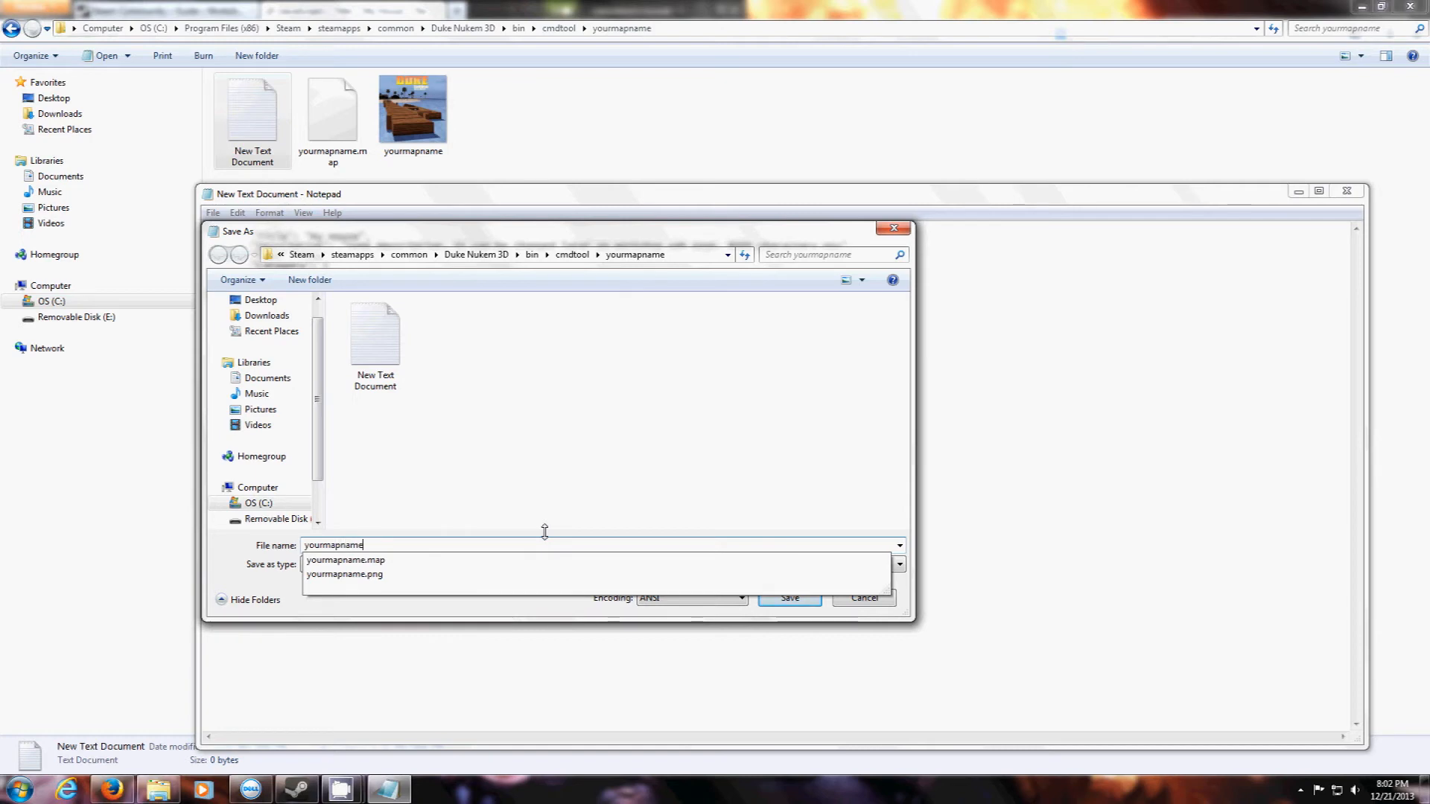
{"action": "type", "text": ".json\""}
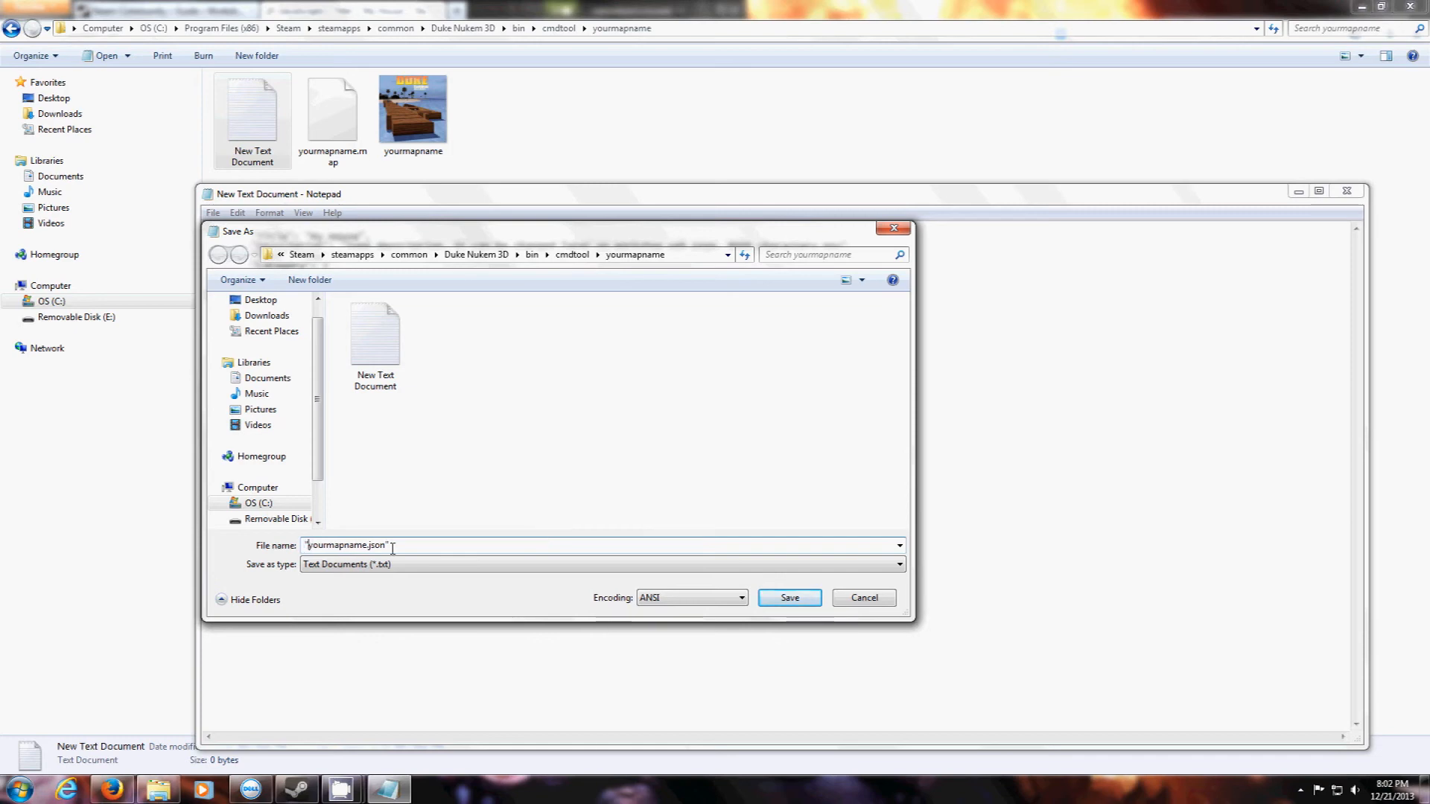
{"action": "mouse_move", "coordinate": [504, 565]}
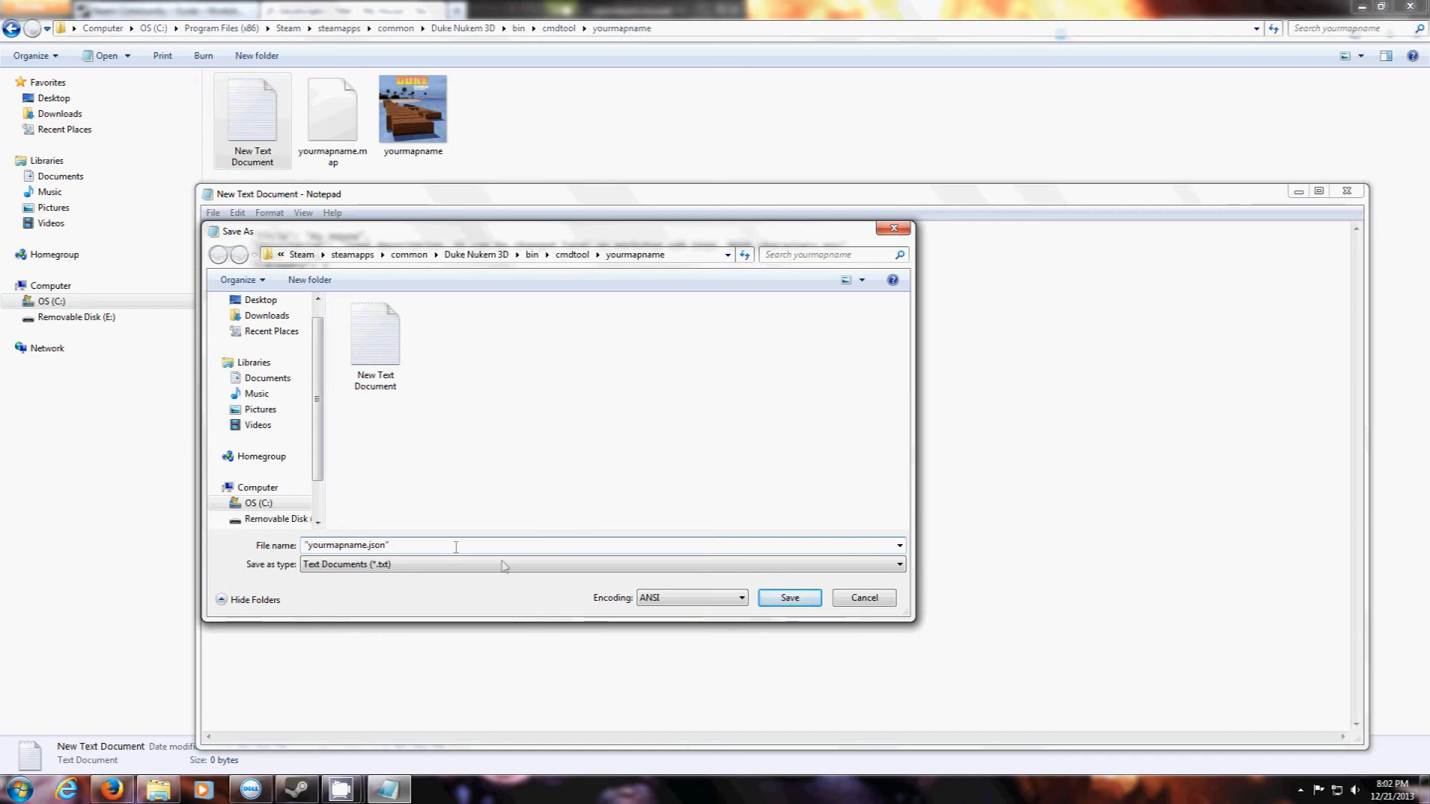
{"action": "left_click", "coordinate": [788, 598]}
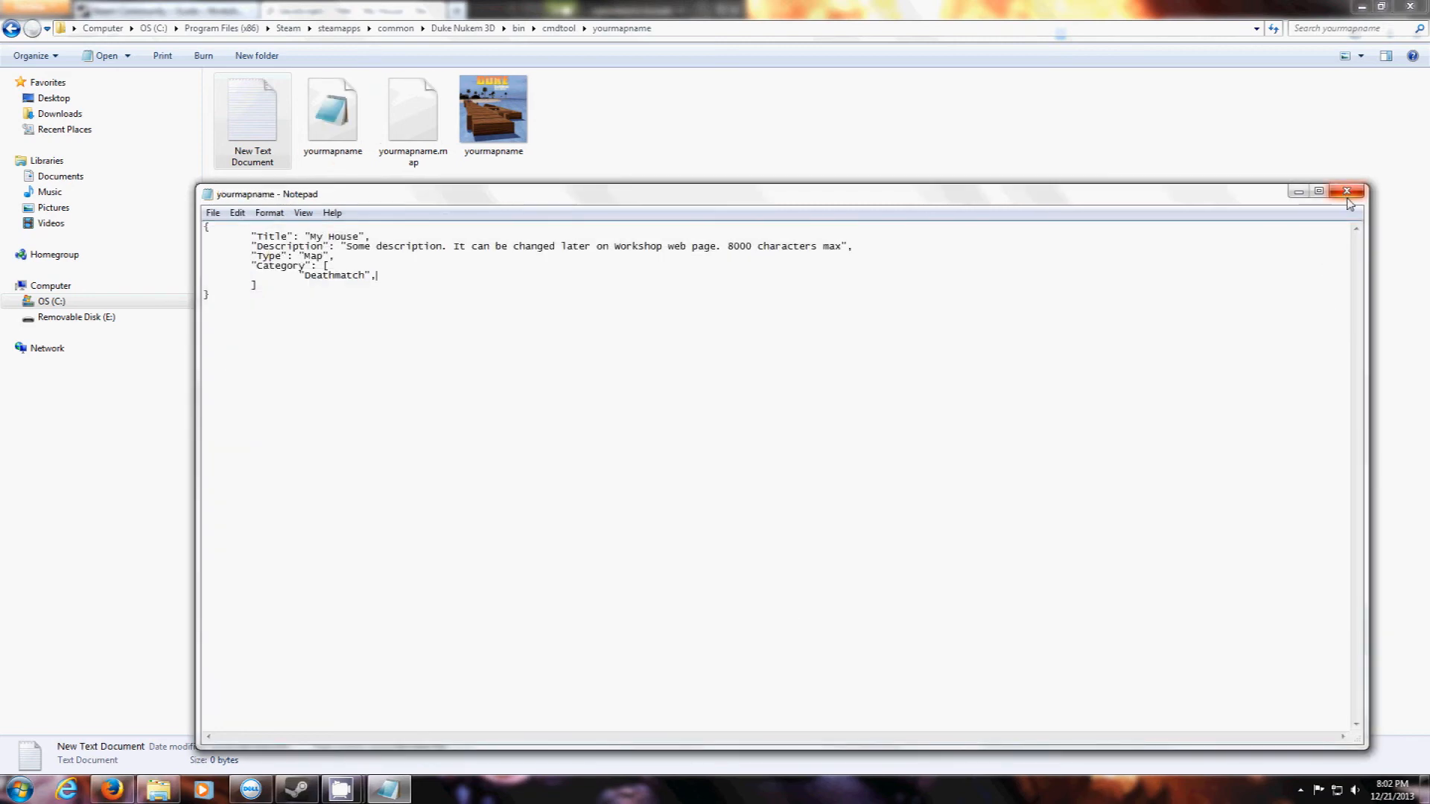
Step: Close Notepad, delete the empty New Text Document, and go back to cmdtool
{"action": "left_click", "coordinate": [1348, 192]}
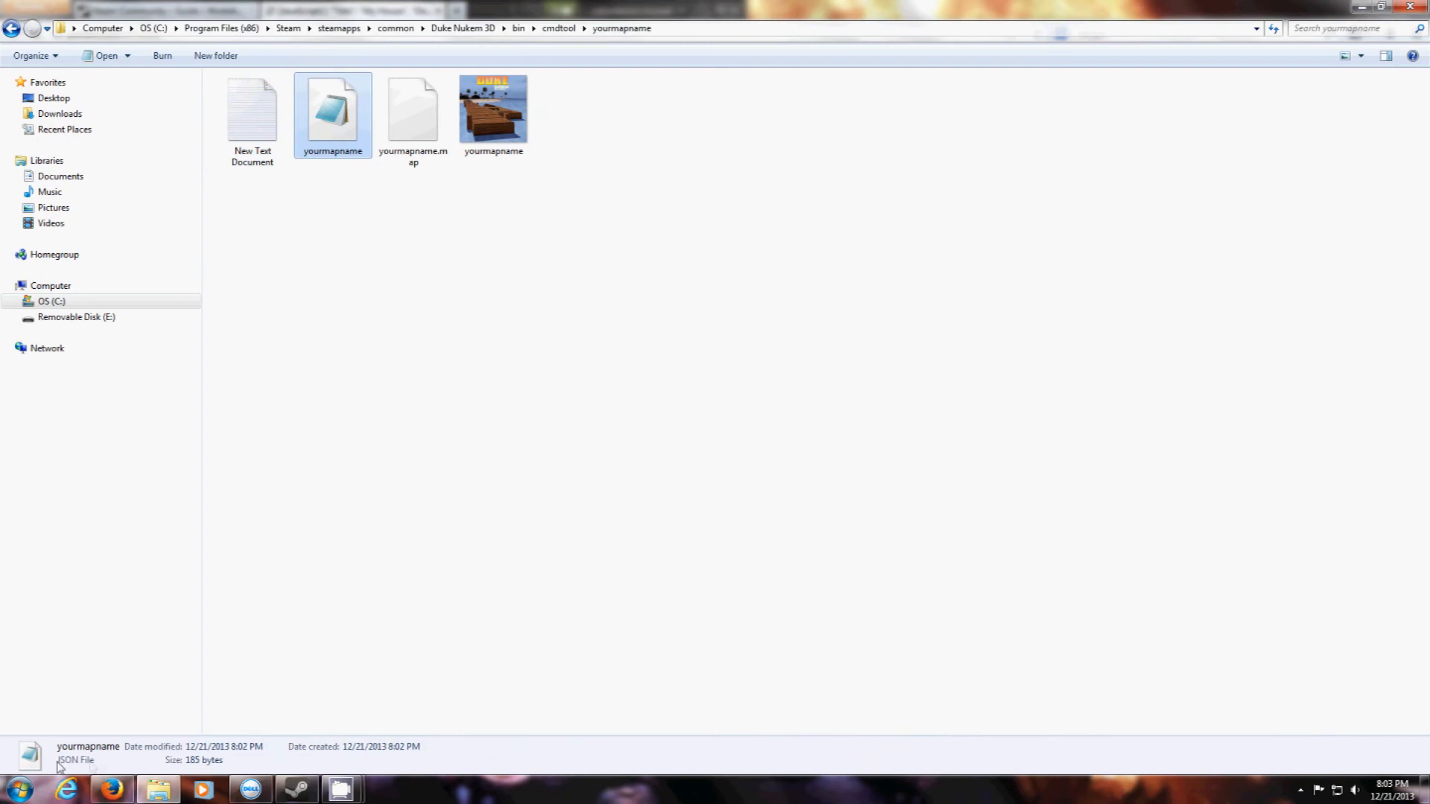
{"action": "right_click", "coordinate": [252, 114]}
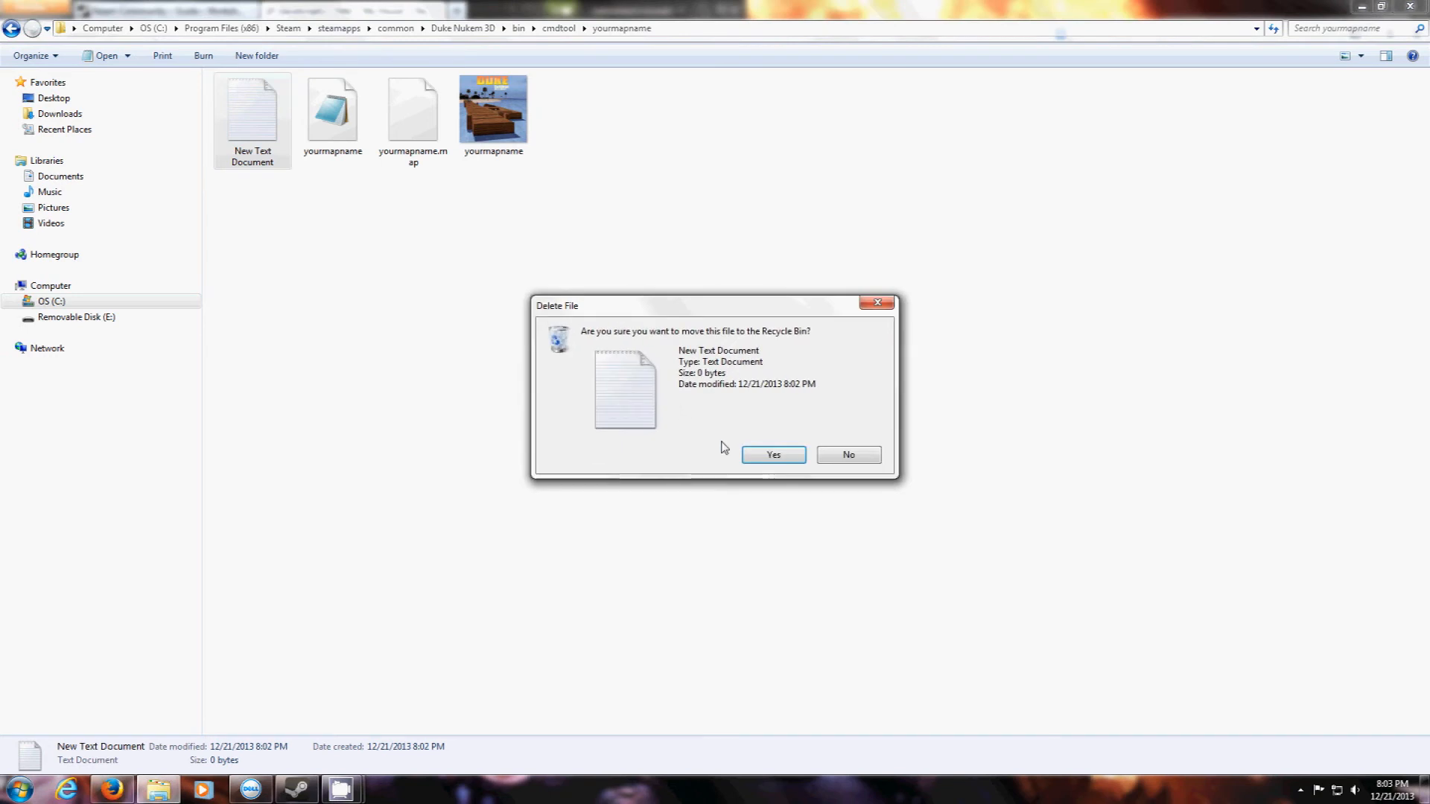
{"action": "left_click", "coordinate": [771, 455]}
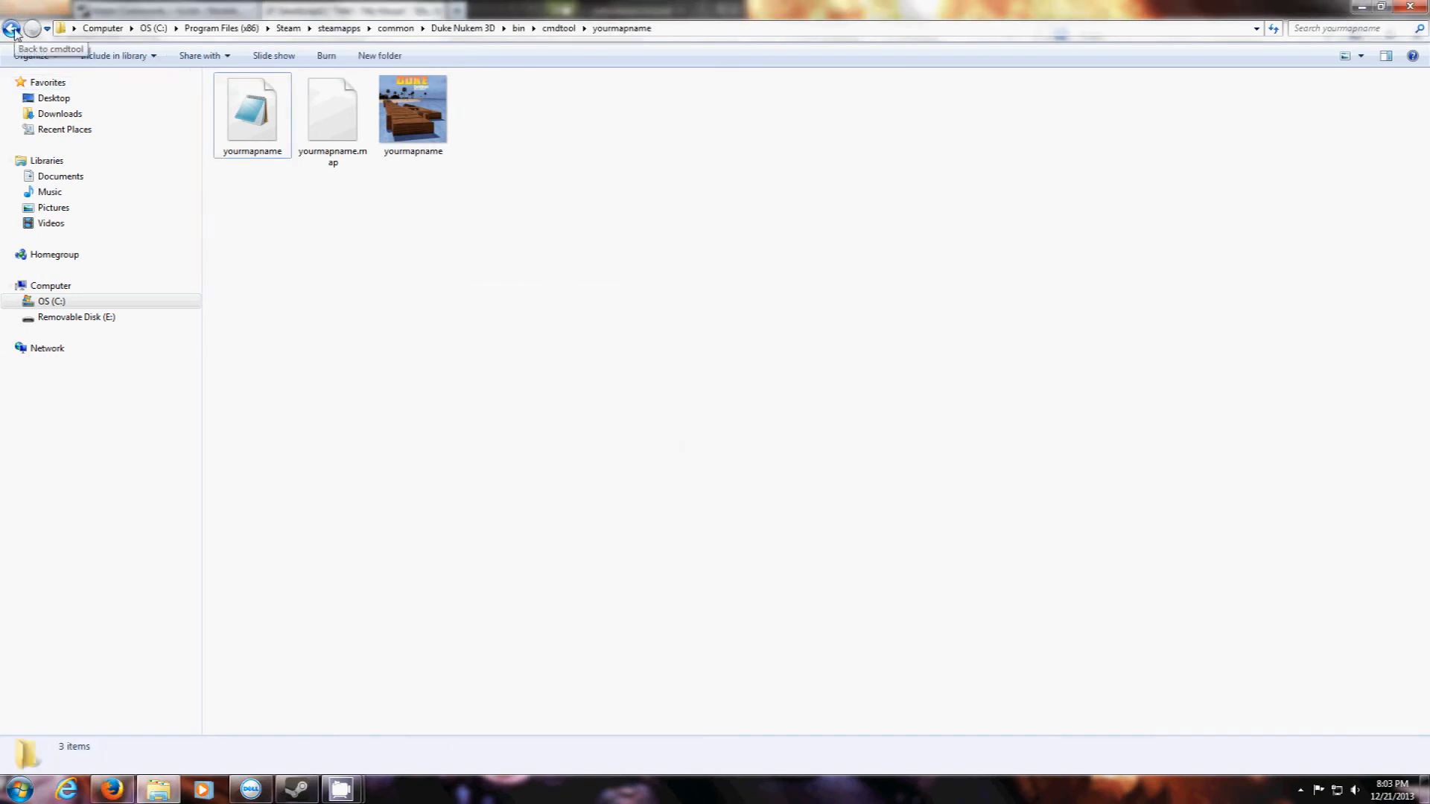
{"action": "left_click", "coordinate": [13, 28]}
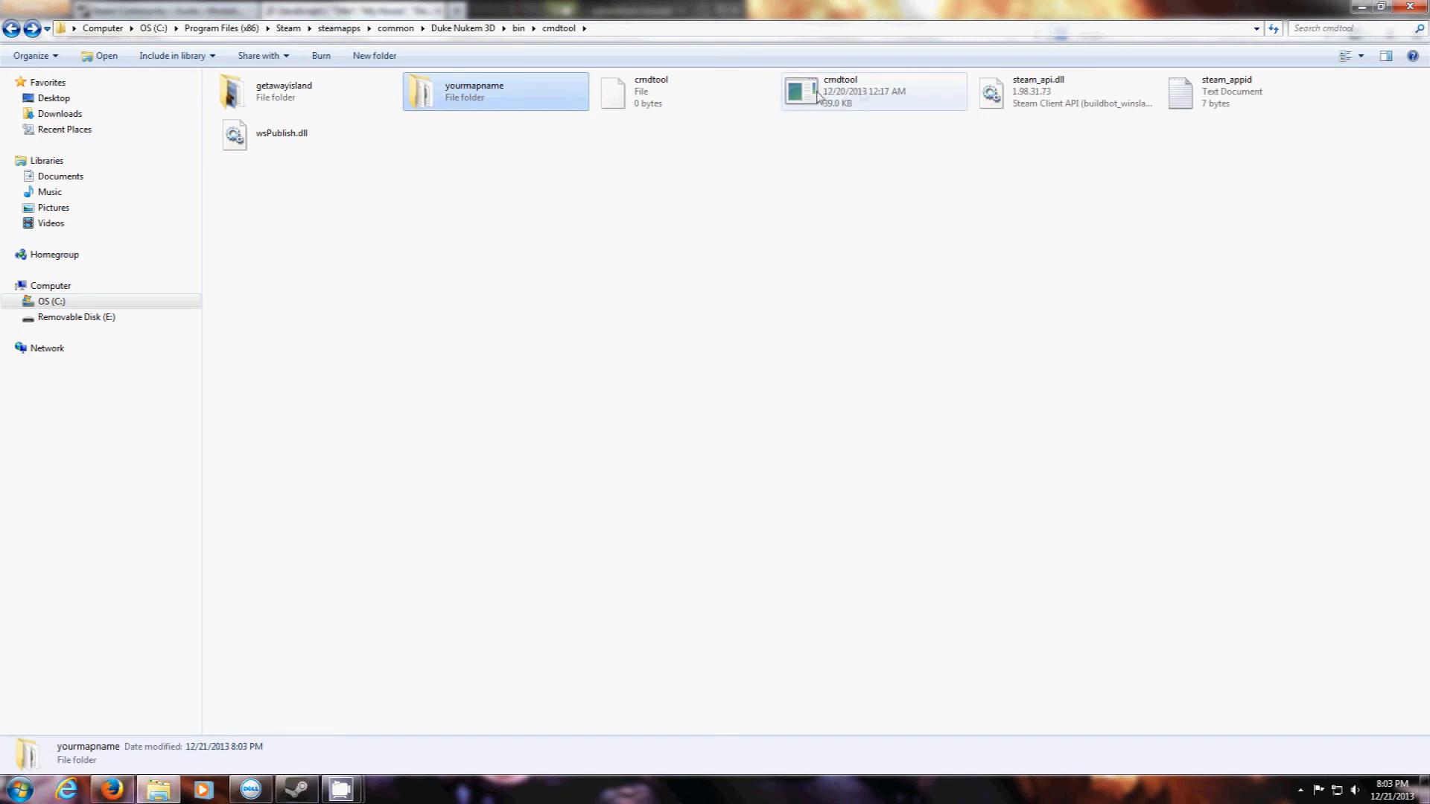
Step: Open a command window at the Duke Nukem 3D bin\cmdtool folder
{"action": "double_click", "coordinate": [873, 90]}
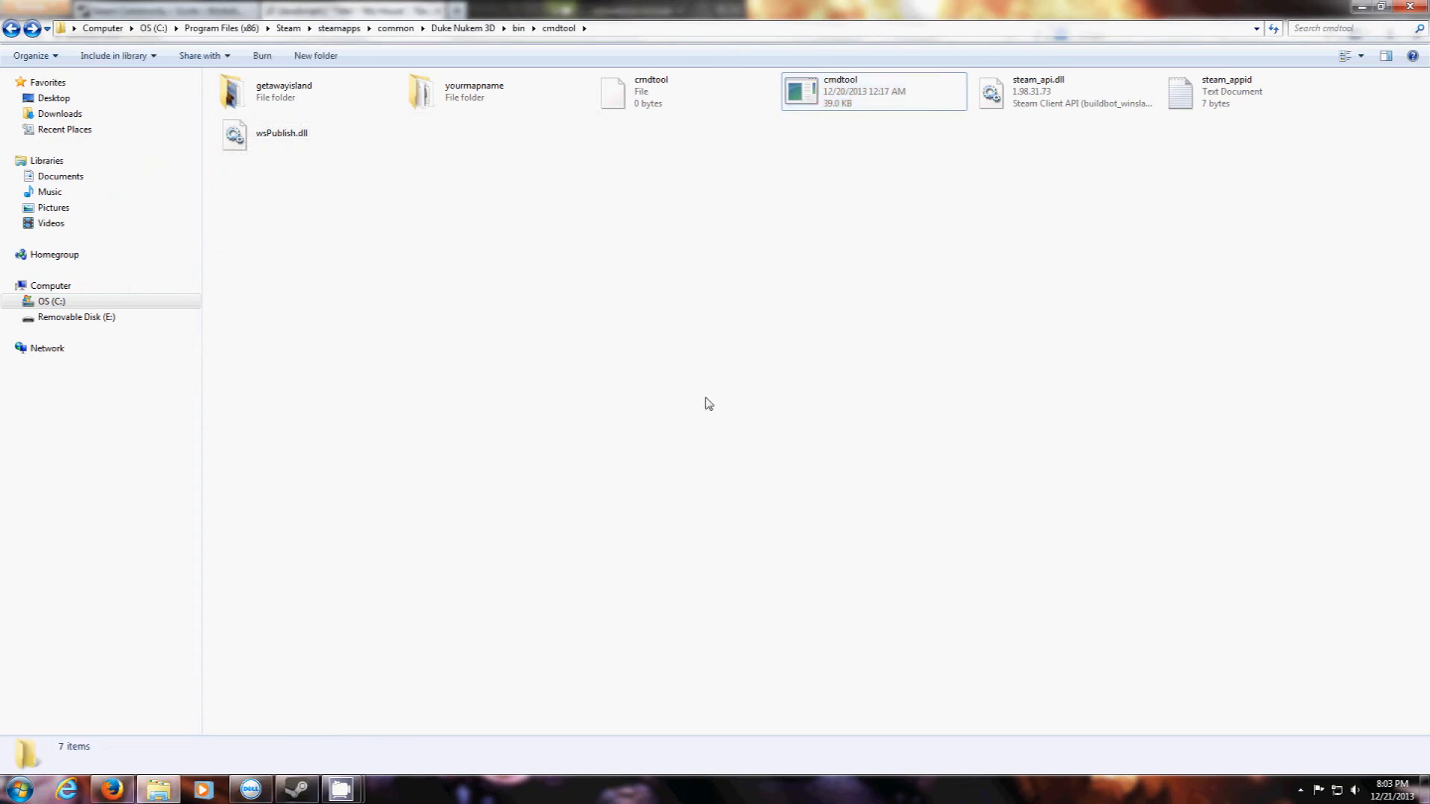
{"action": "mouse_move", "coordinate": [724, 473]}
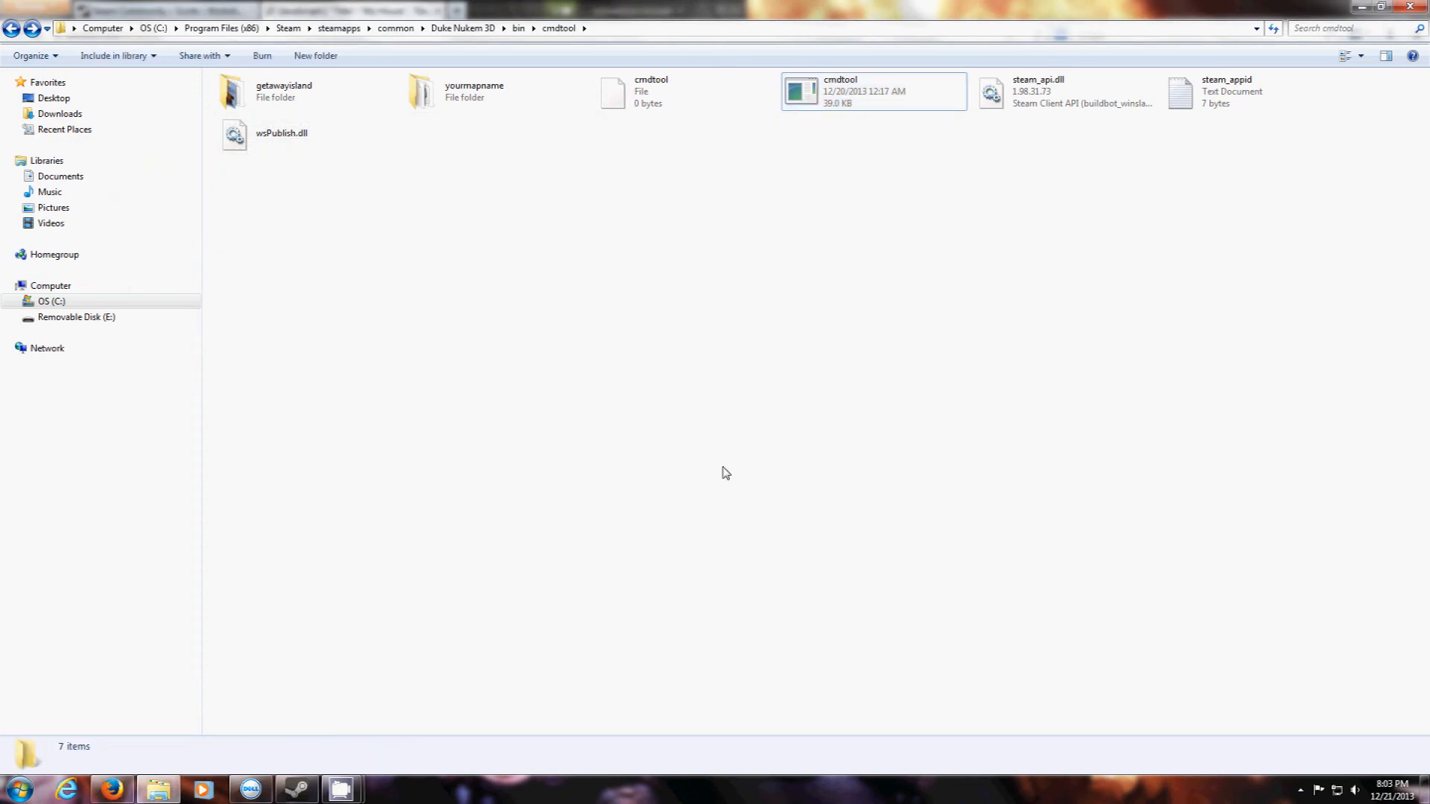
{"action": "right_click", "coordinate": [725, 472]}
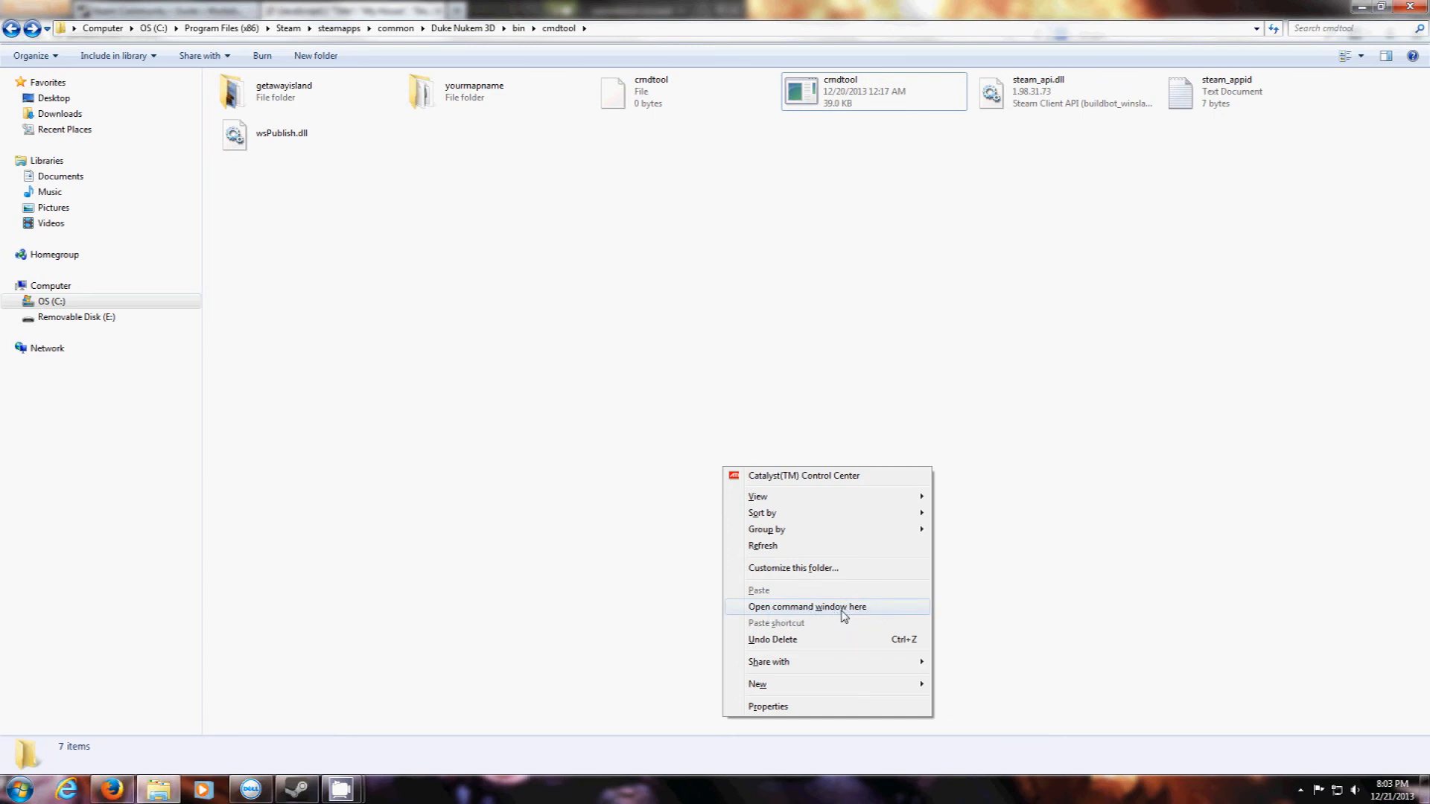
{"action": "mouse_move", "coordinate": [912, 609]}
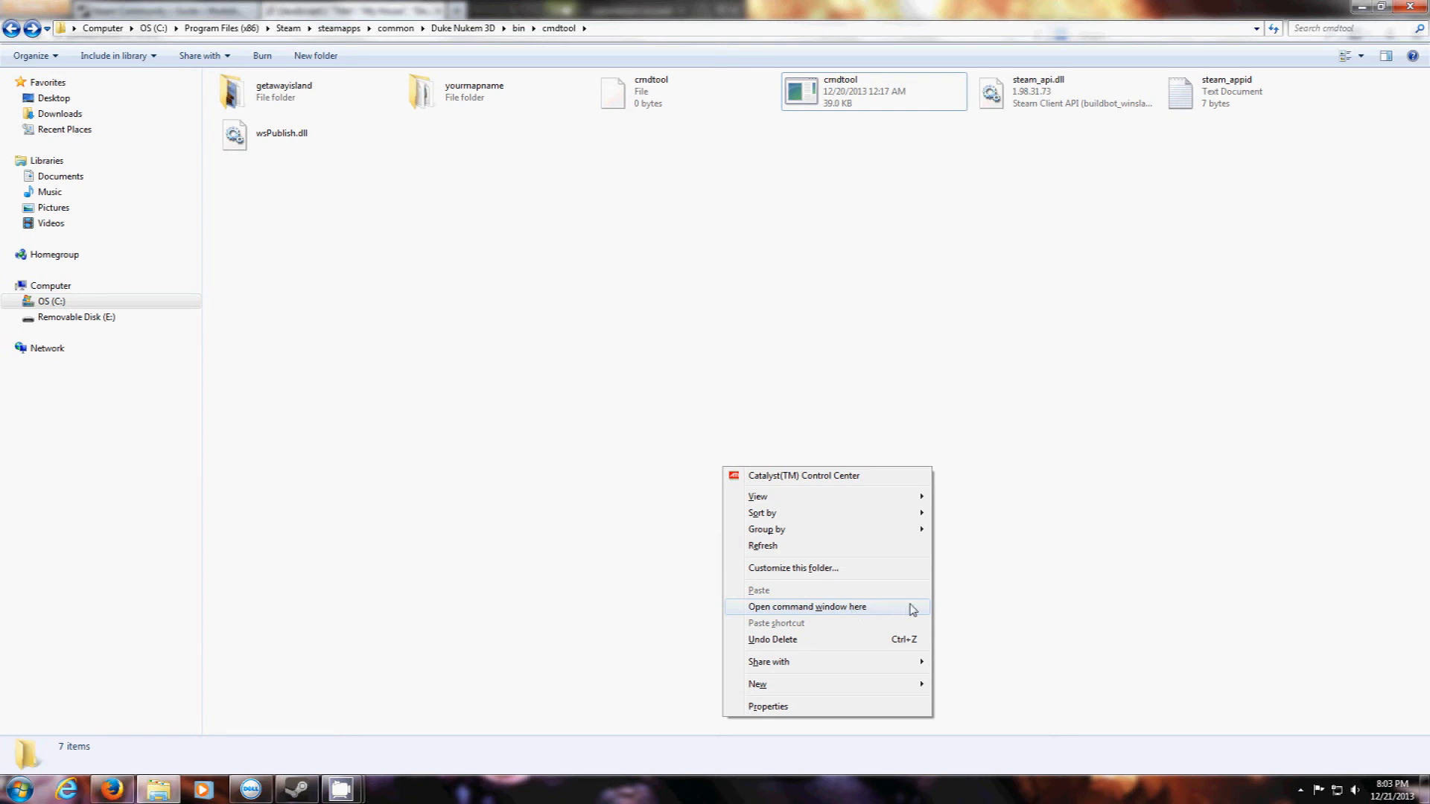
{"action": "mouse_move", "coordinate": [796, 616]}
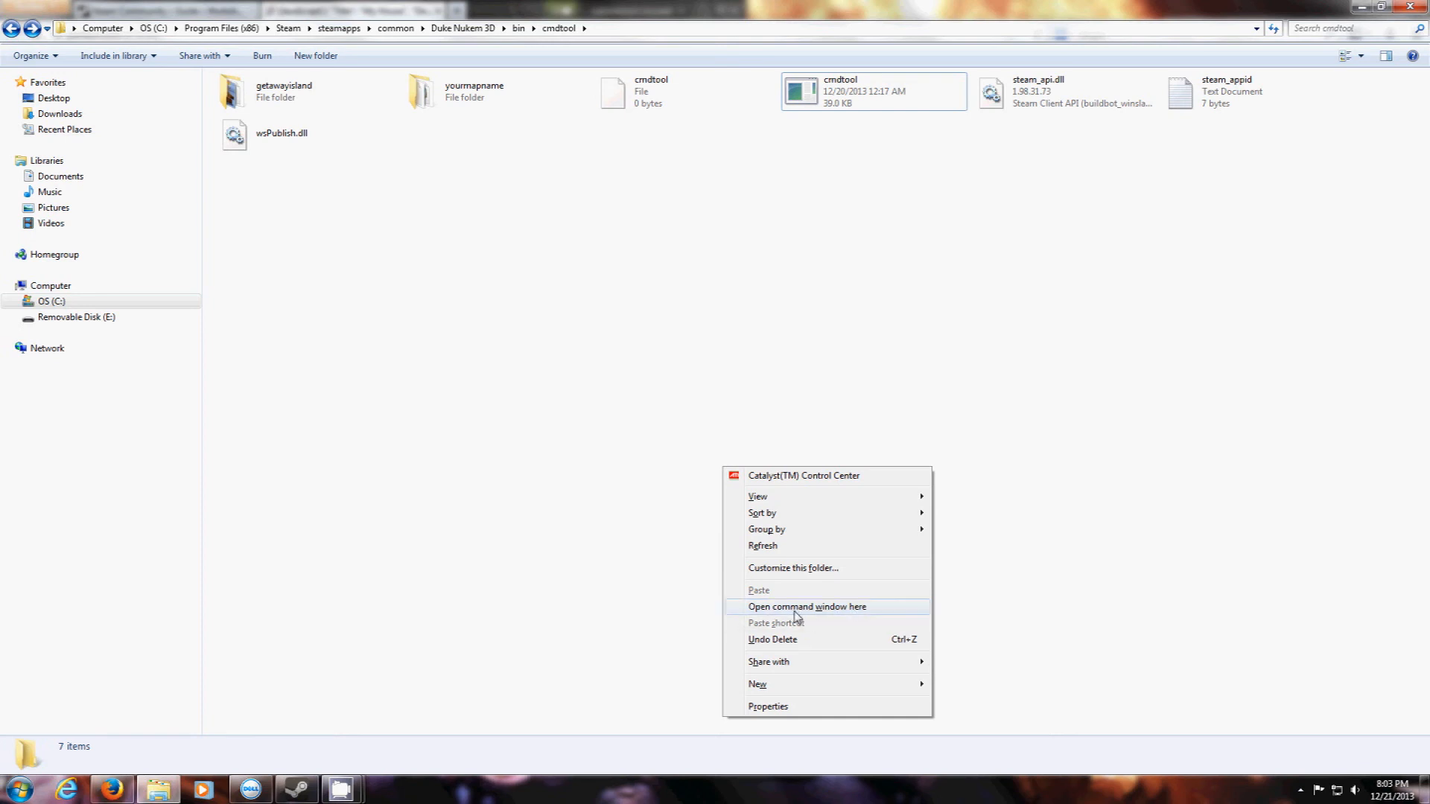
{"action": "left_click", "coordinate": [806, 606]}
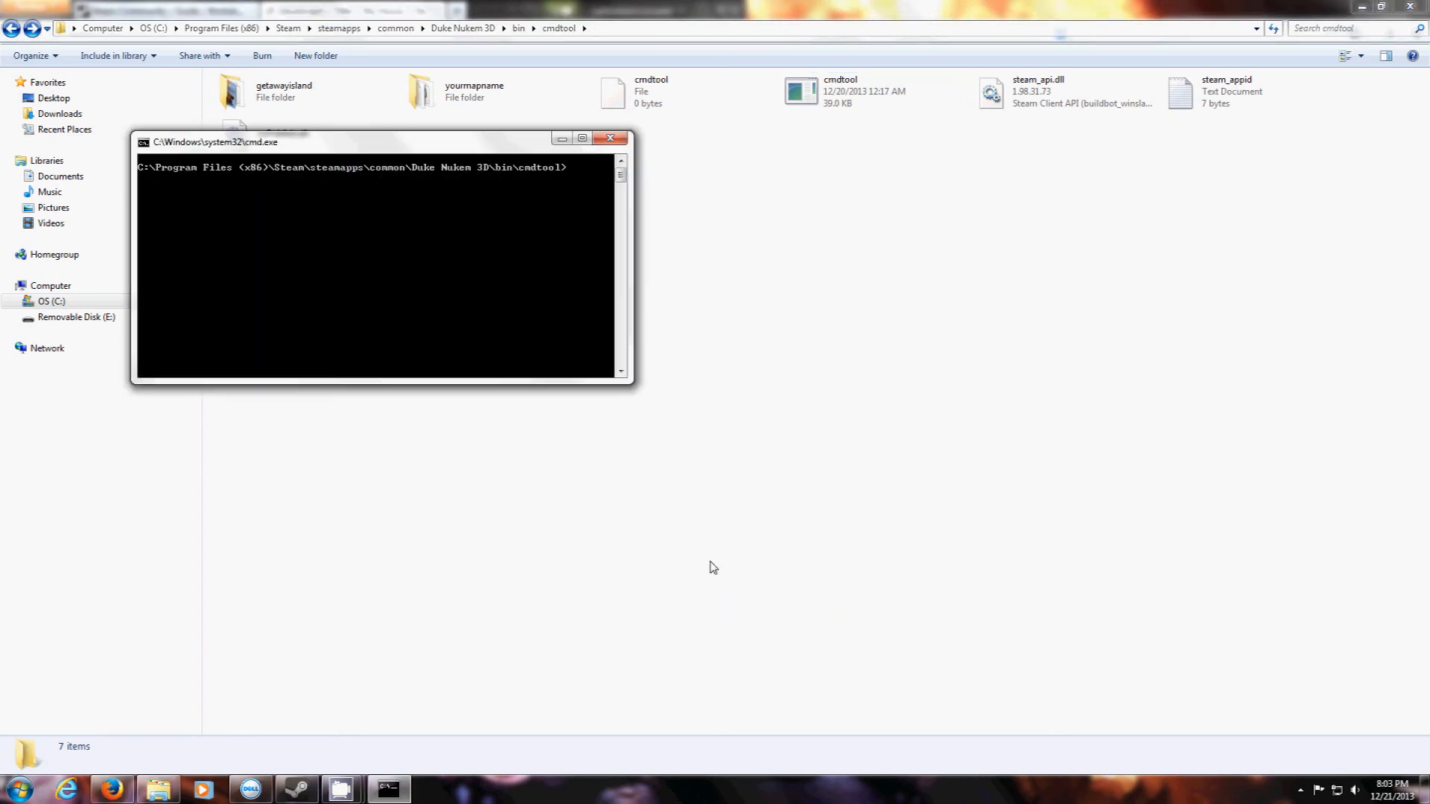
Step: Run cmdtool to list its usage, then type 'cmdtool publish yourmapname'
{"action": "type", "text": "cmdtool"}
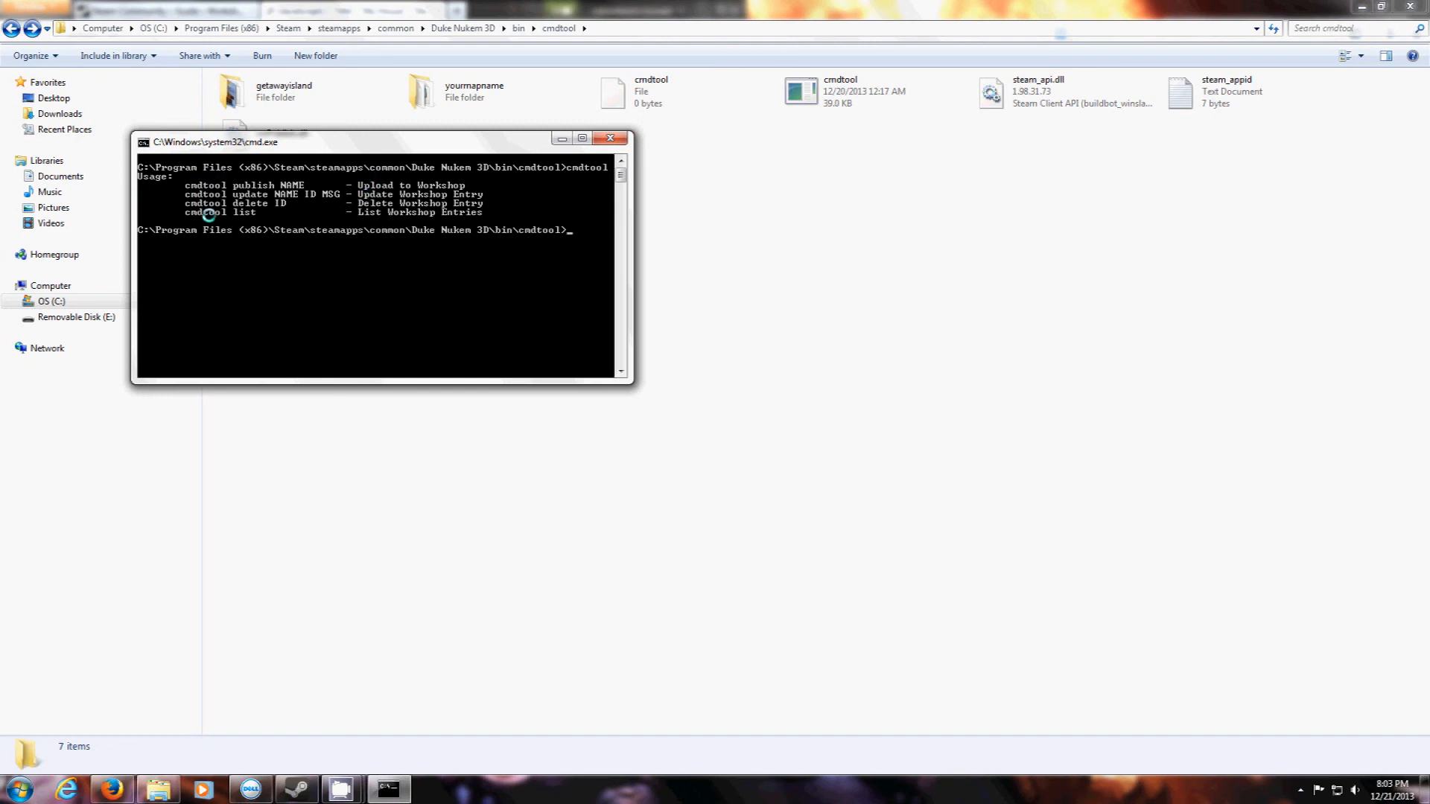
{"action": "mouse_move", "coordinate": [326, 189]}
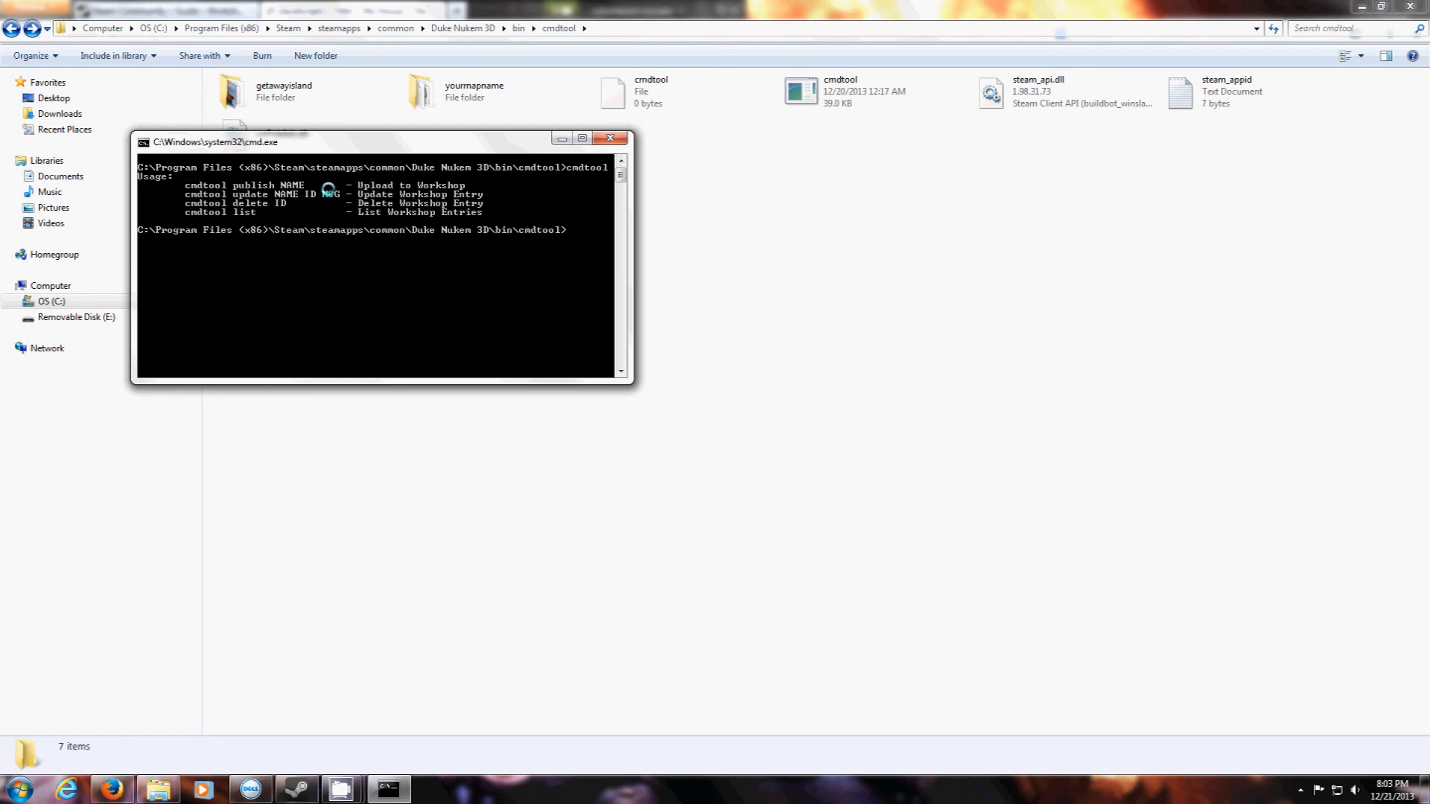
{"action": "mouse_move", "coordinate": [207, 187]}
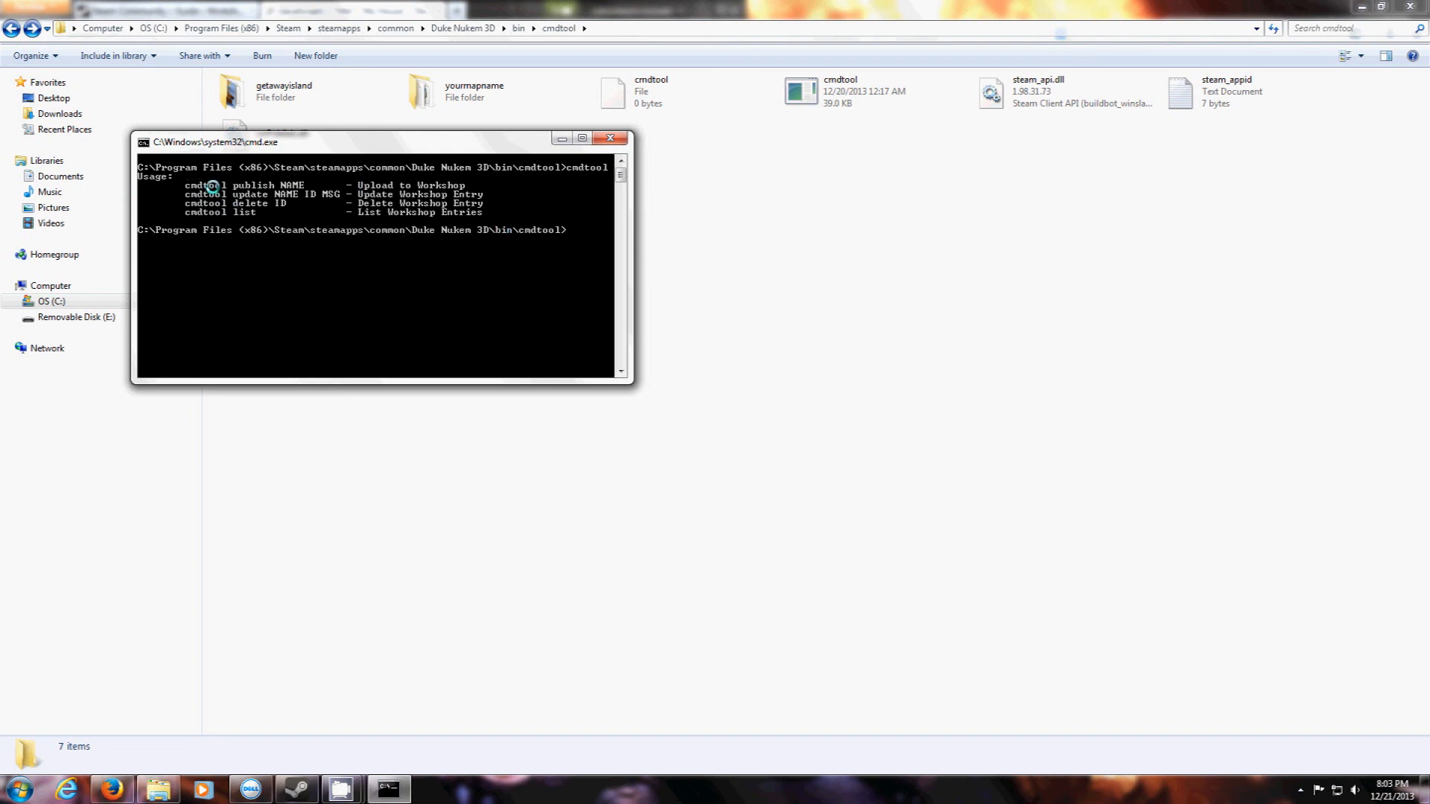
{"action": "type", "text": "cmdtool"}
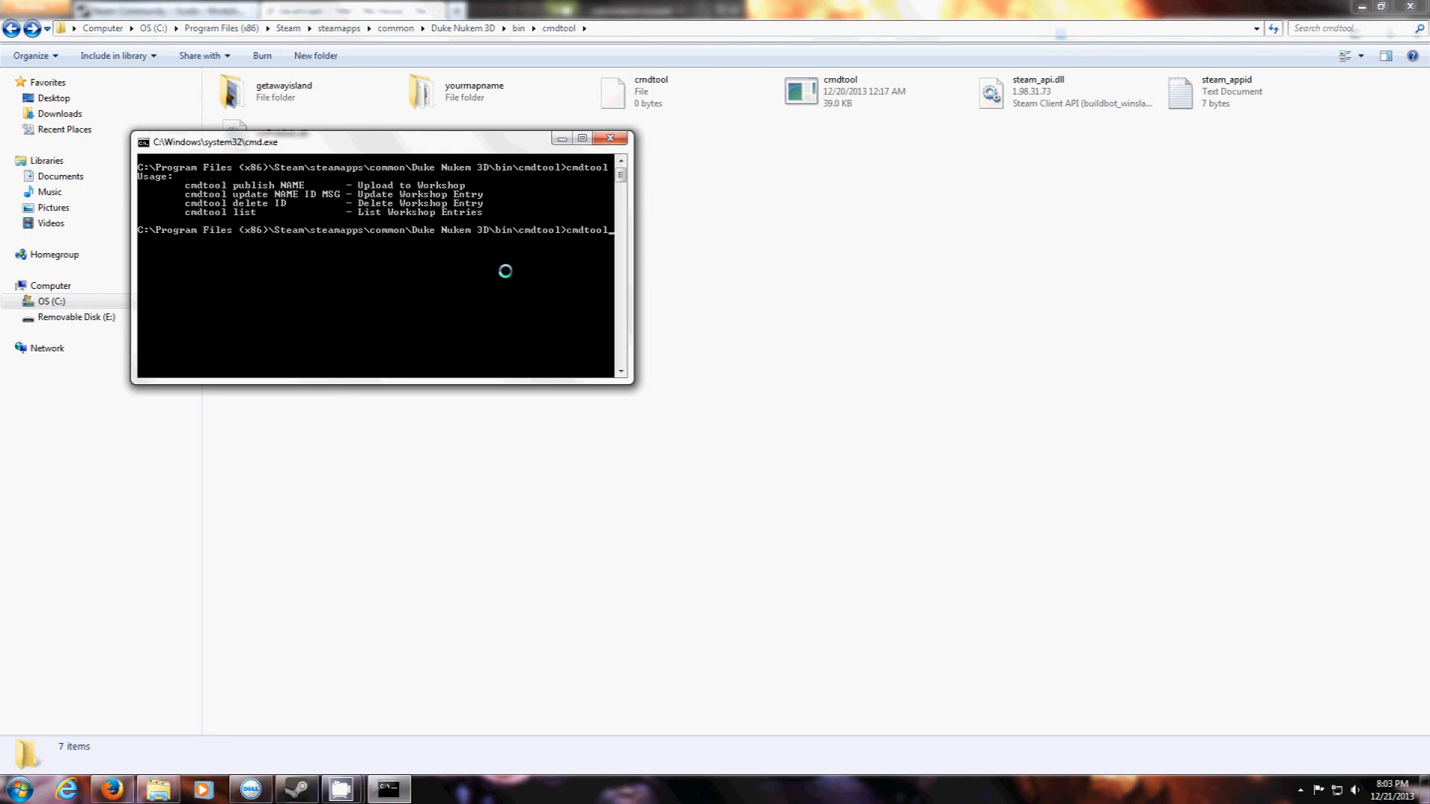
{"action": "type", "text": "publish you"}
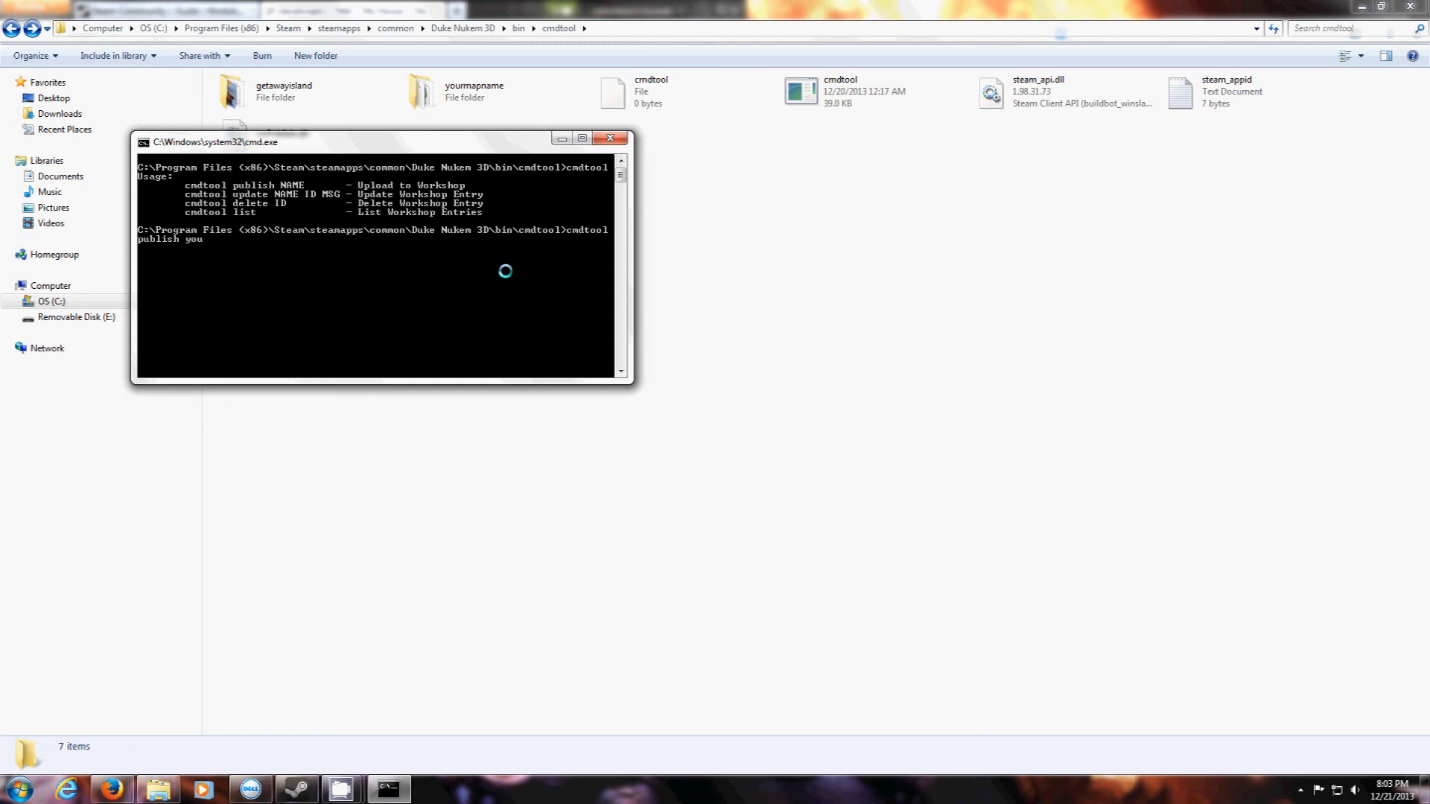
{"action": "type", "text": "rmapname"}
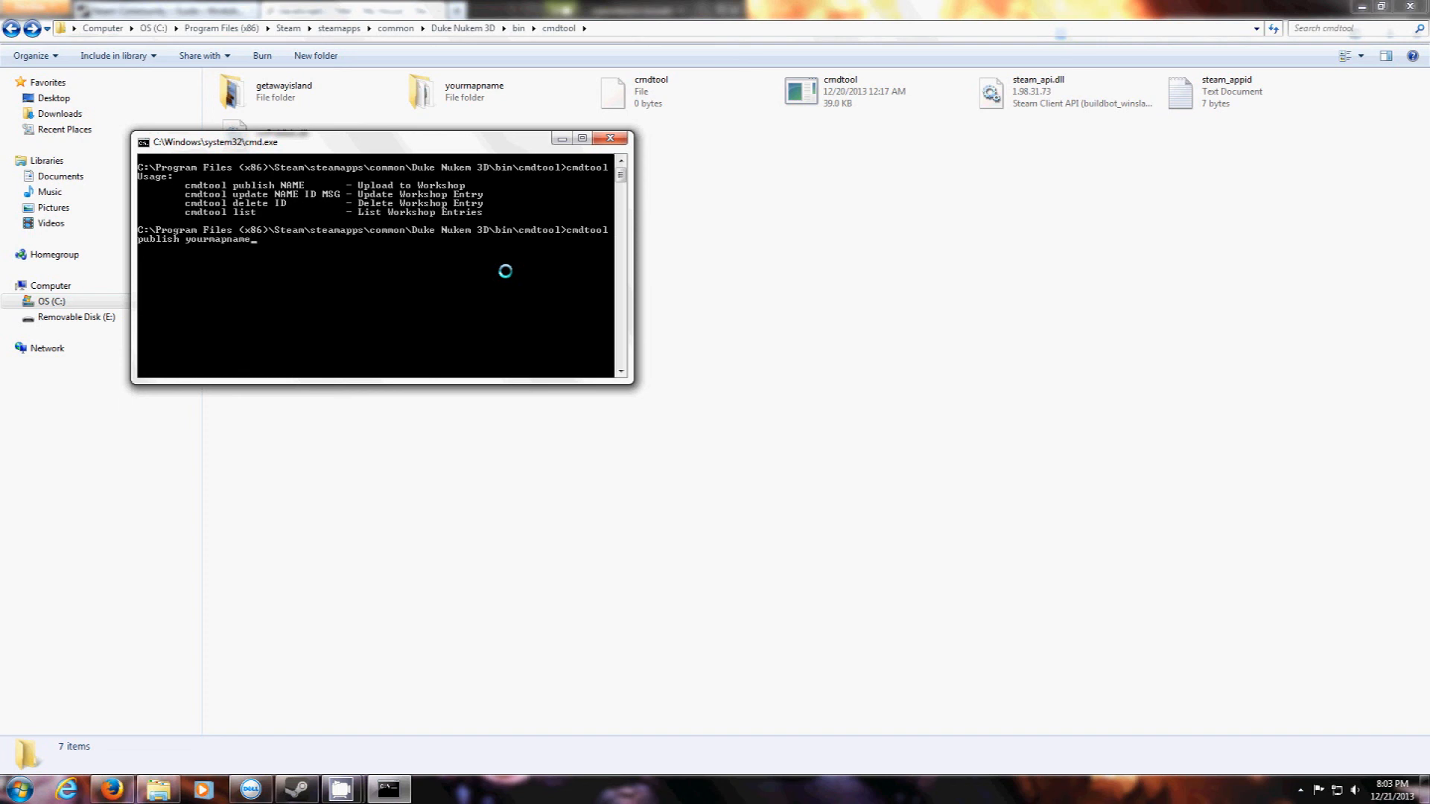